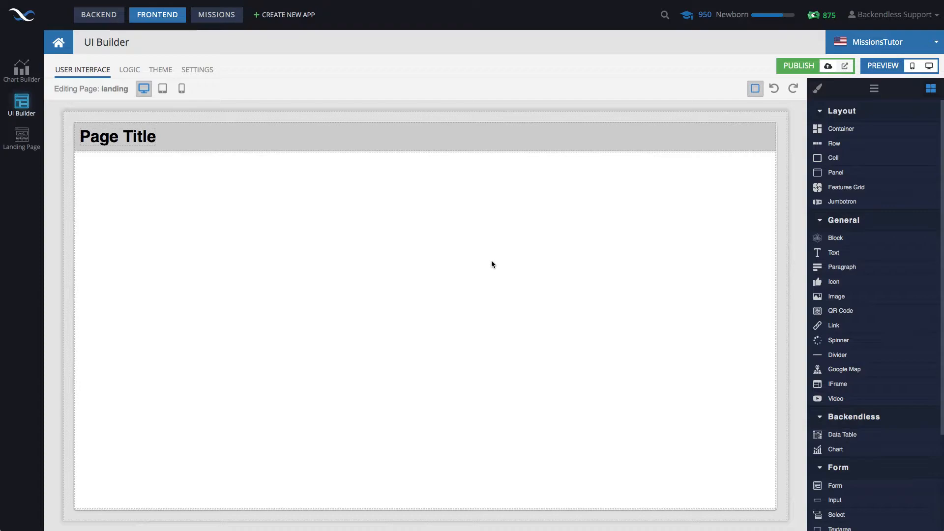
pyautogui.moveTo(870, 259)
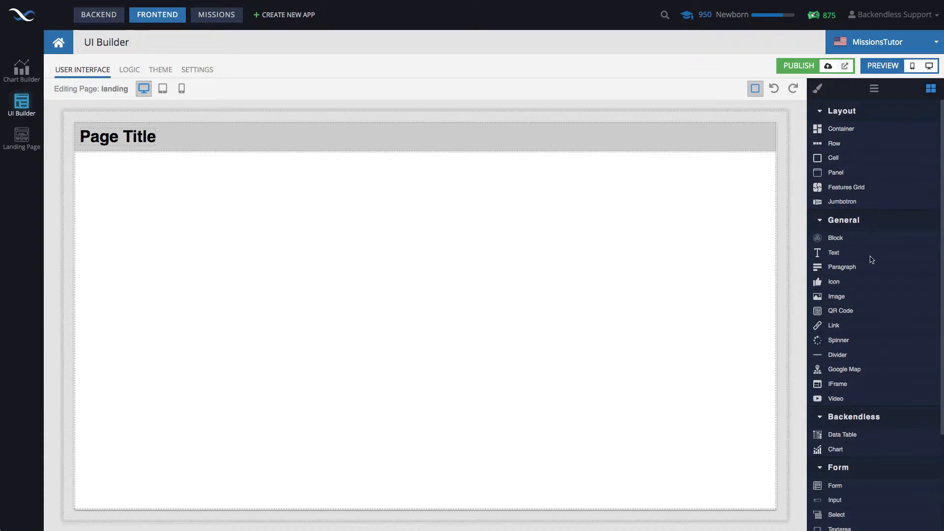
pyautogui.moveTo(905, 151)
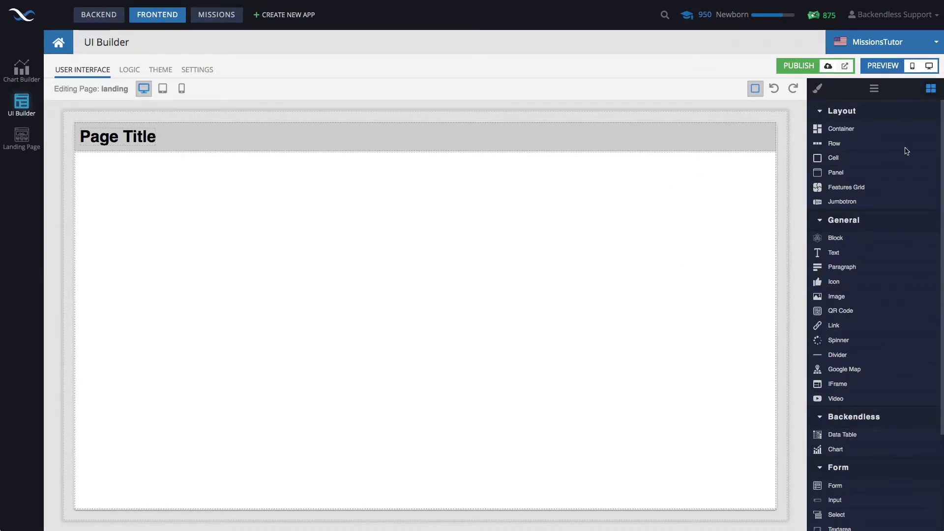
pyautogui.moveTo(892, 247)
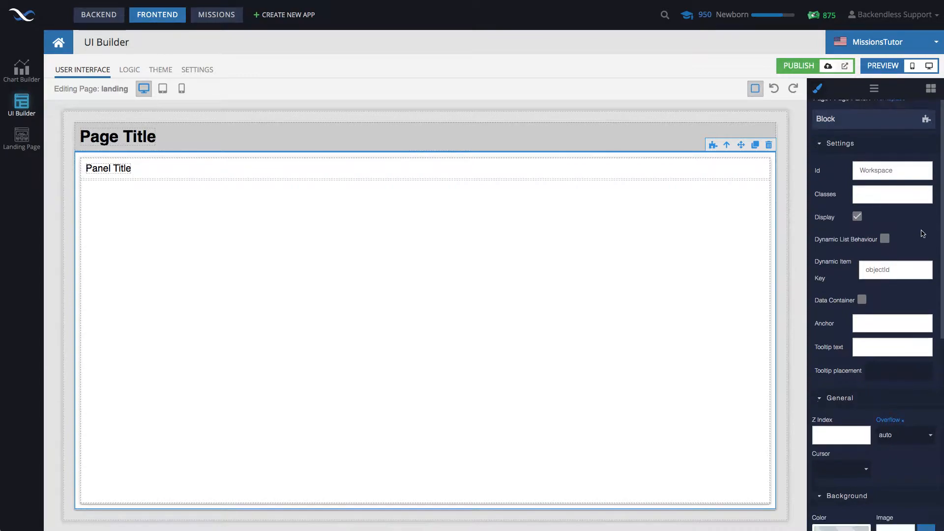
# Step: Set the workspace's Flex Justify and Align Items to center so the panel sits centered
pyautogui.scroll(-3)
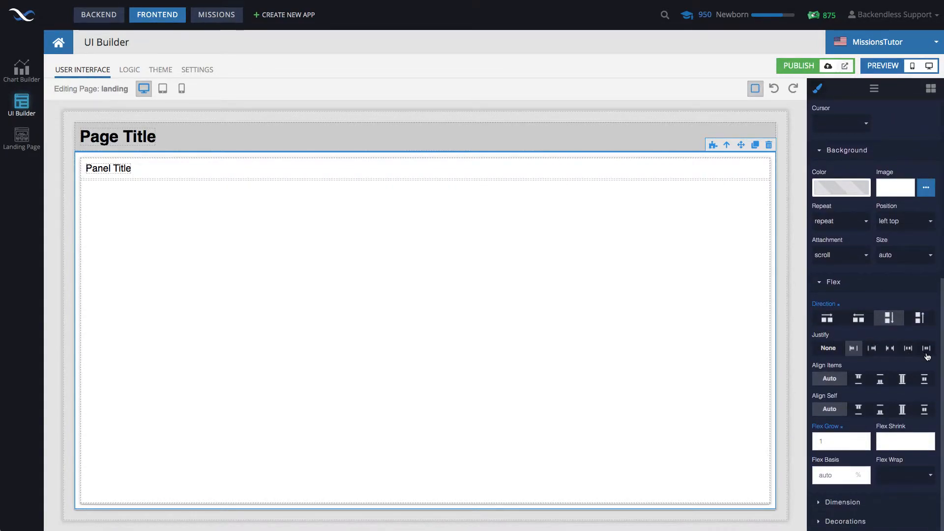
pyautogui.click(926, 348)
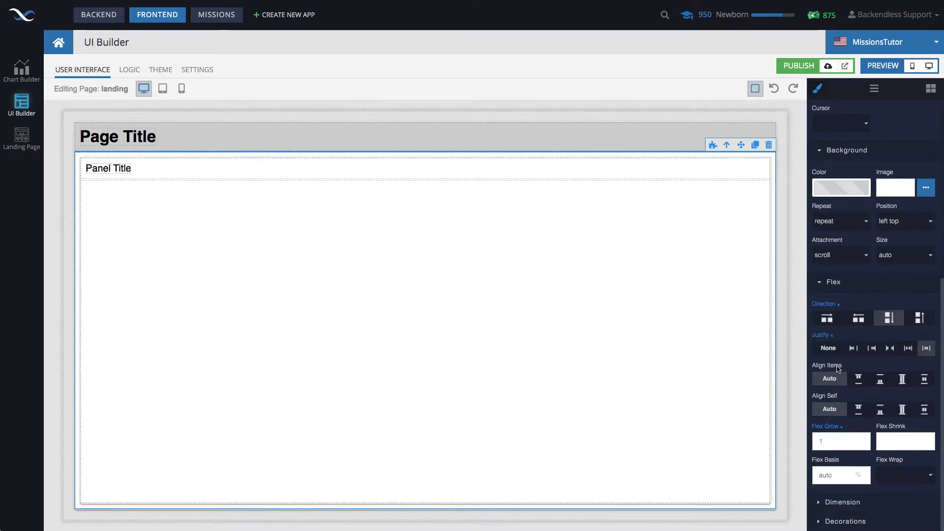
pyautogui.click(924, 378)
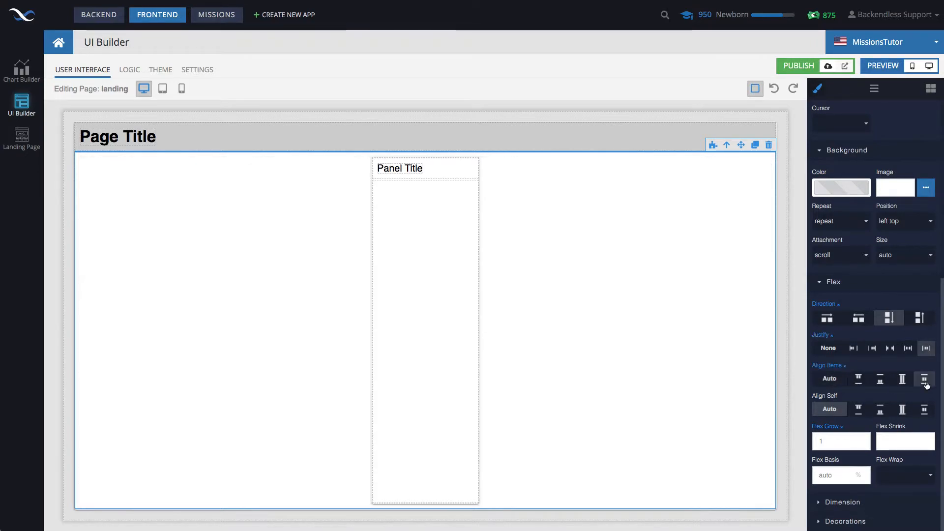
pyautogui.click(425, 331)
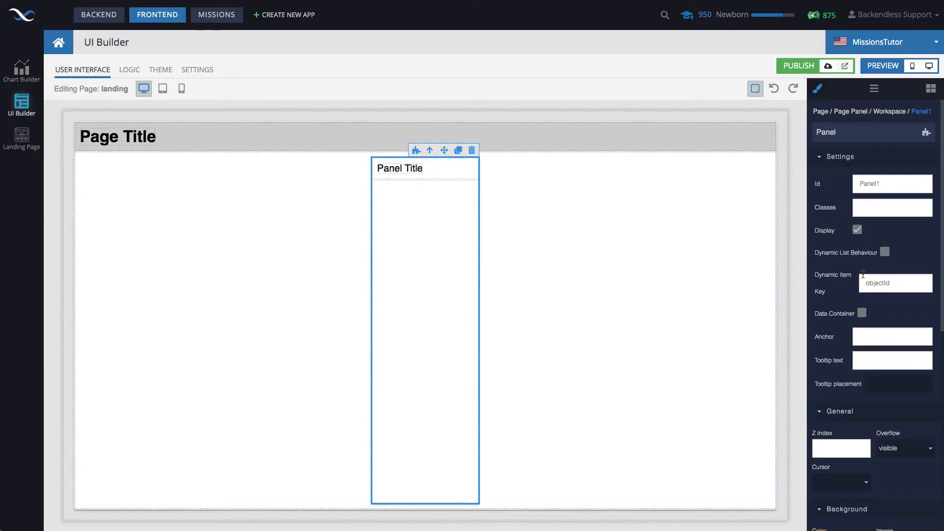
# Step: Set Panel1's Dimension to Width 40%, Height 50% and Max height 50%
pyautogui.scroll(-3)
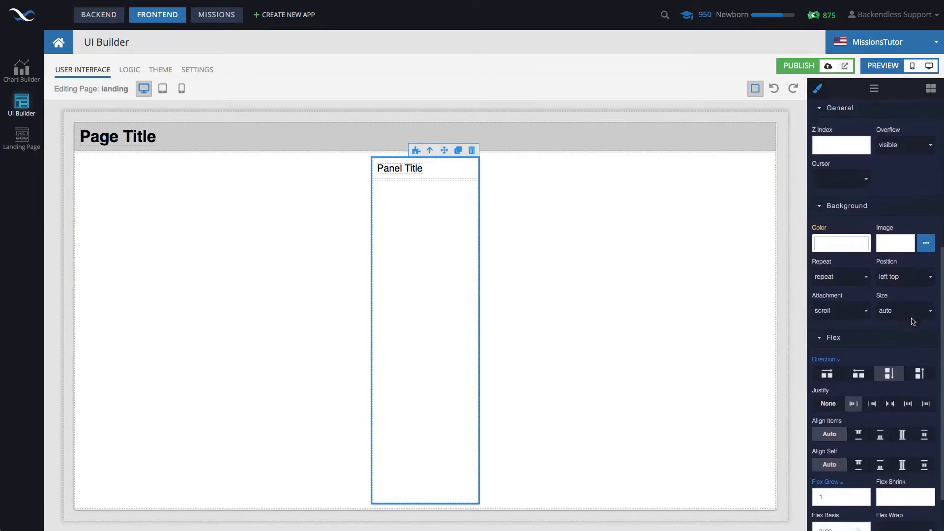
pyautogui.scroll(-3)
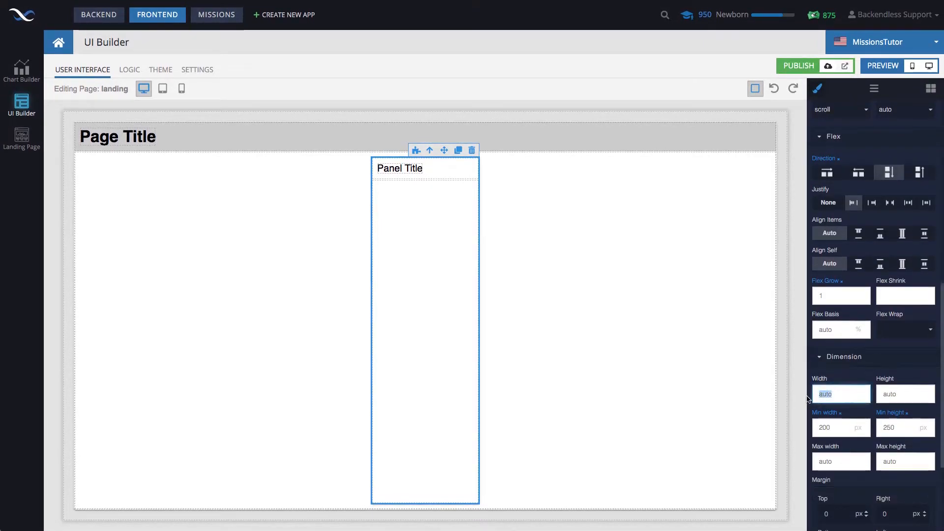
pyautogui.write('40')
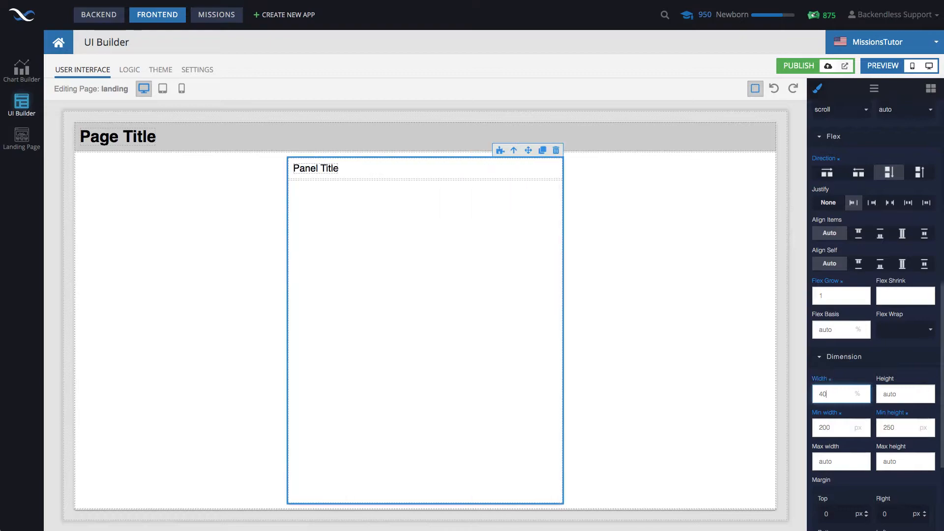
pyautogui.write('50')
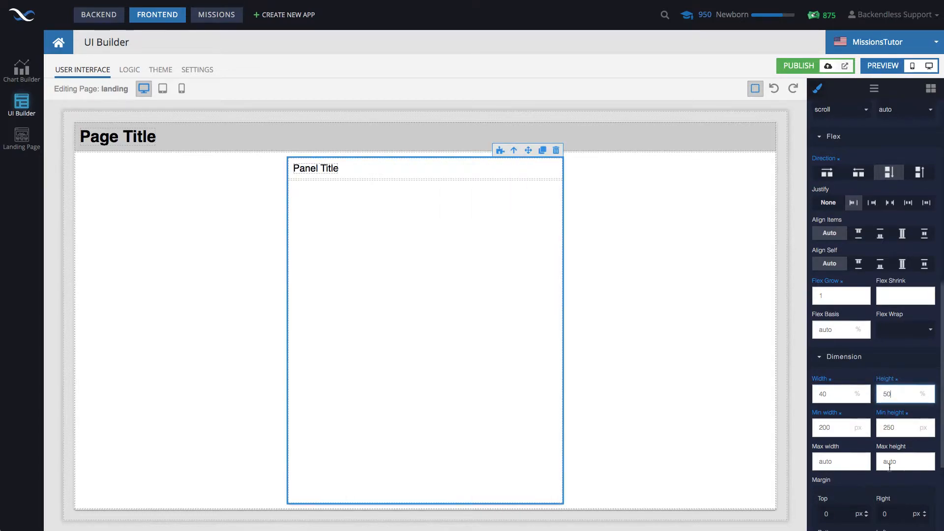
pyautogui.write('50%')
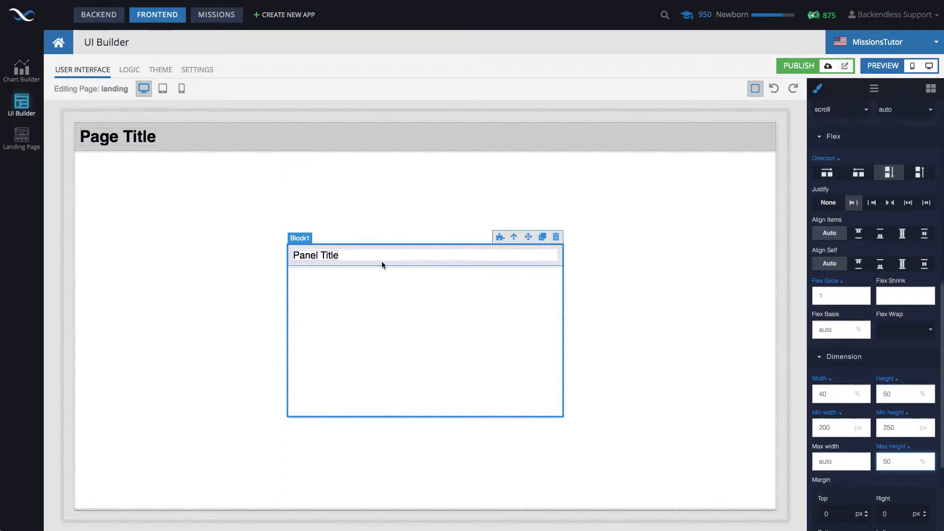
# Step: Change the panel title's Content to 'User Registration' and make Block1's background grey
pyautogui.click(316, 254)
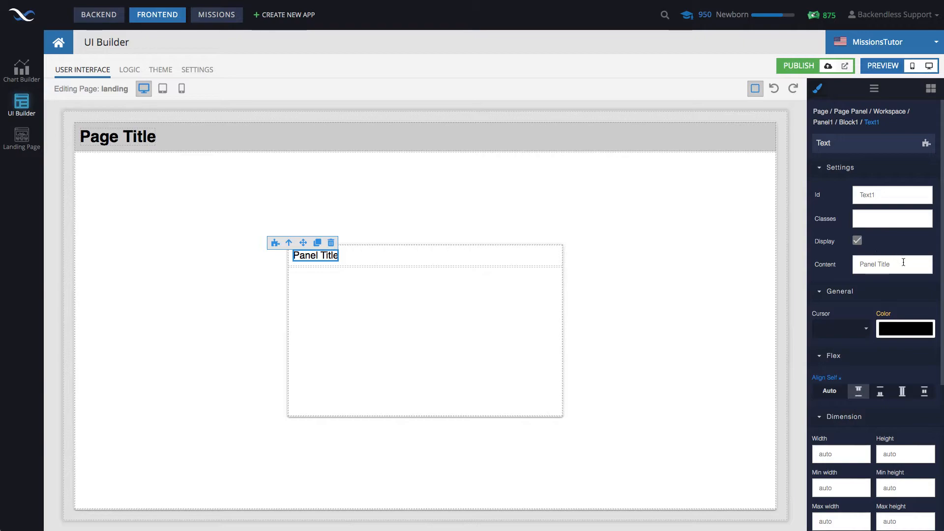
pyautogui.write('User Registration')
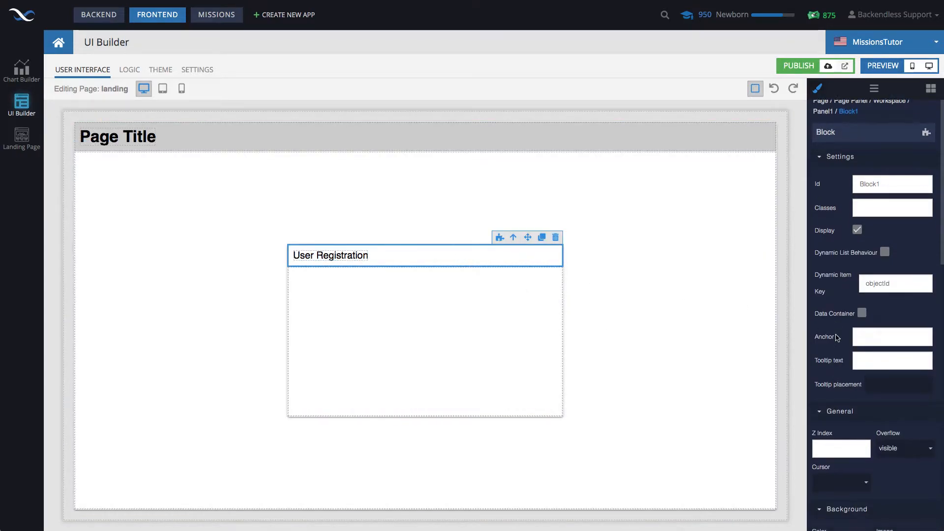
pyautogui.click(840, 294)
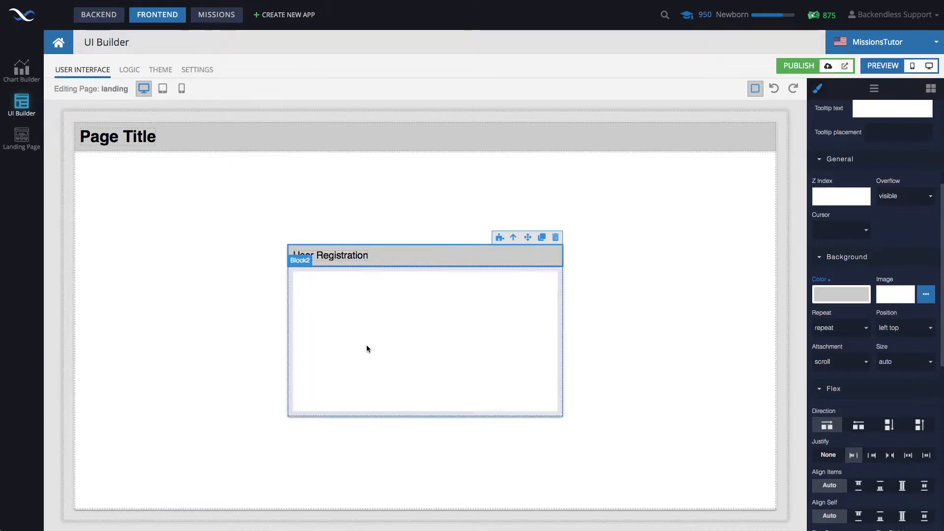
# Step: Drop two Input components and one Button from the Form group into Block2
pyautogui.click(929, 88)
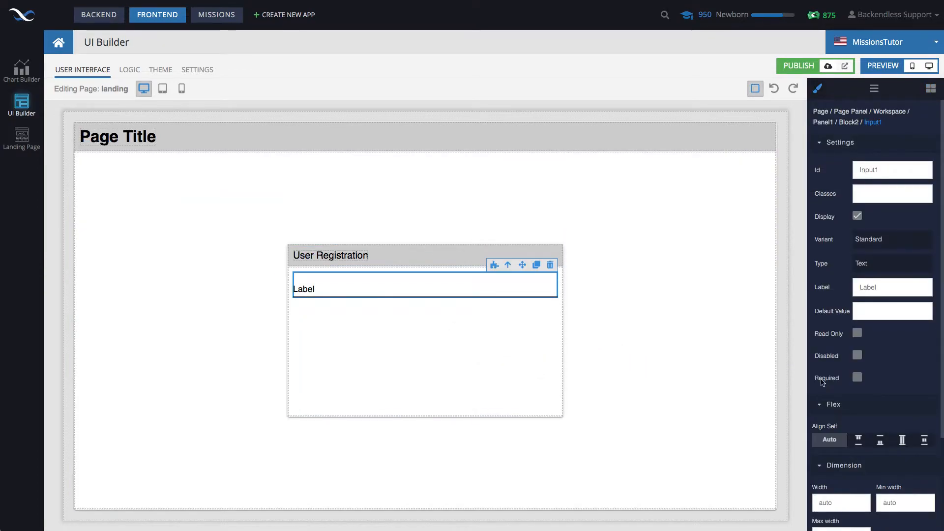
pyautogui.click(928, 89)
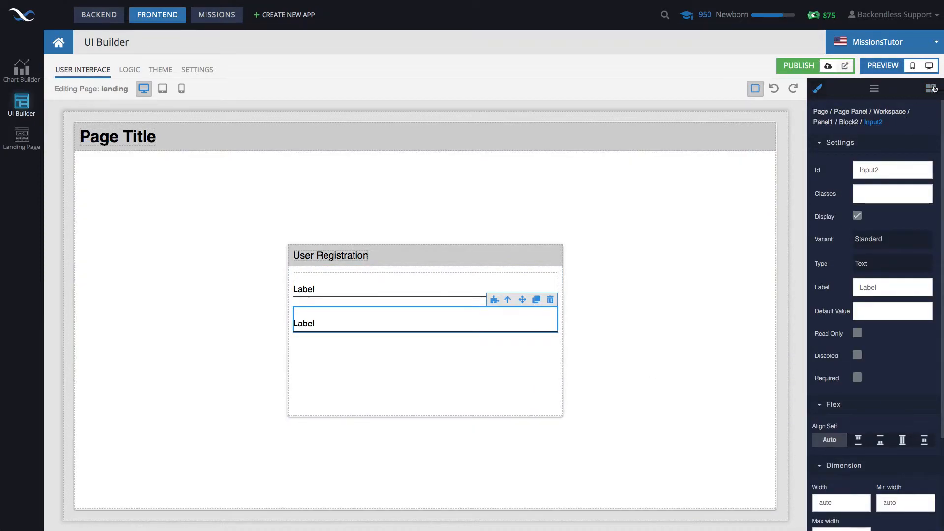
pyautogui.click(930, 89)
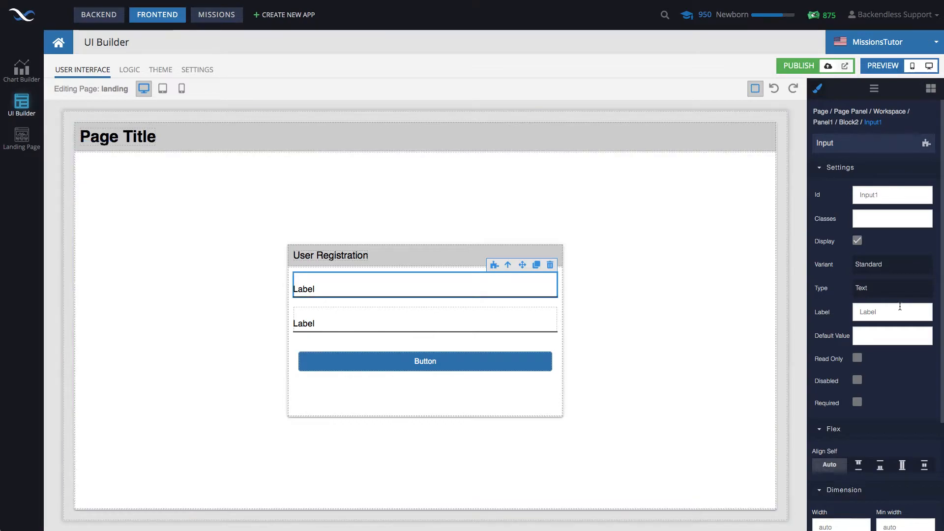
# Step: Label Input1 'Email address' and Input2 'Password', setting Input2's Type to Password
pyautogui.click(892, 312)
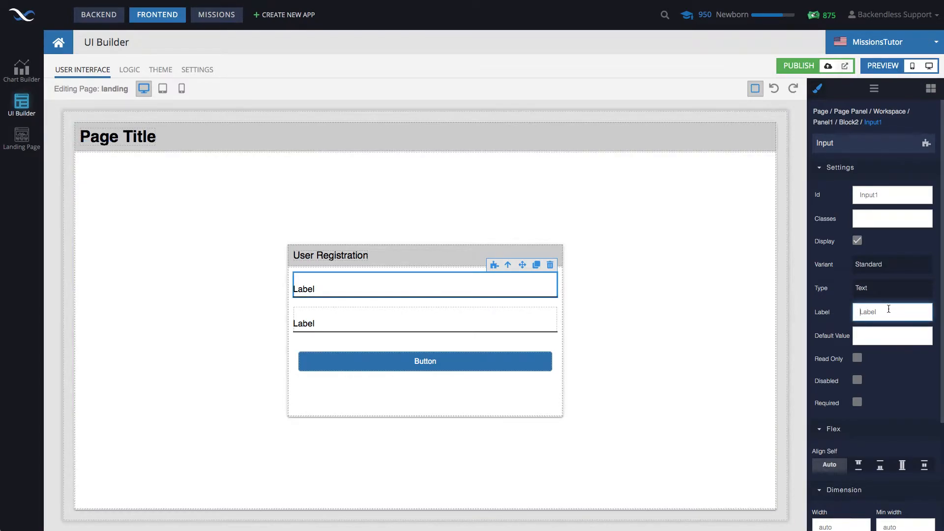
pyautogui.write('Email address')
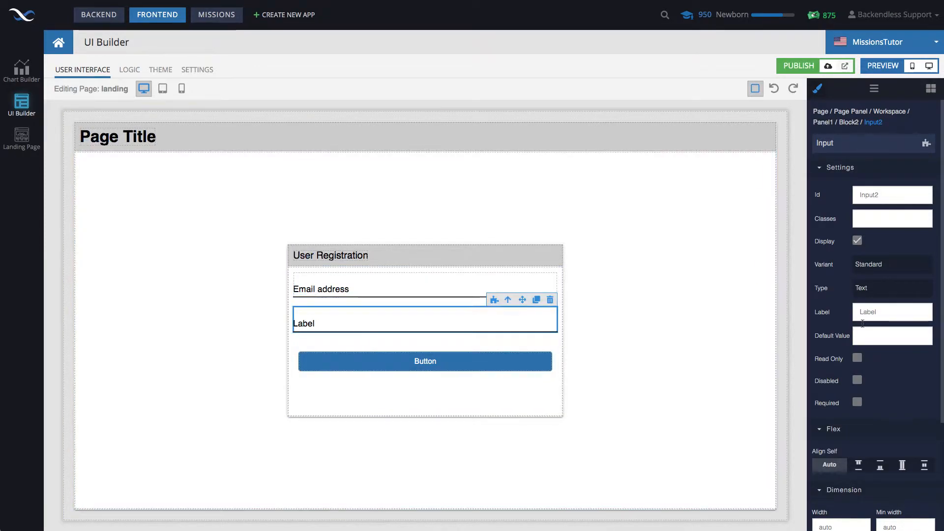
pyautogui.write('Password')
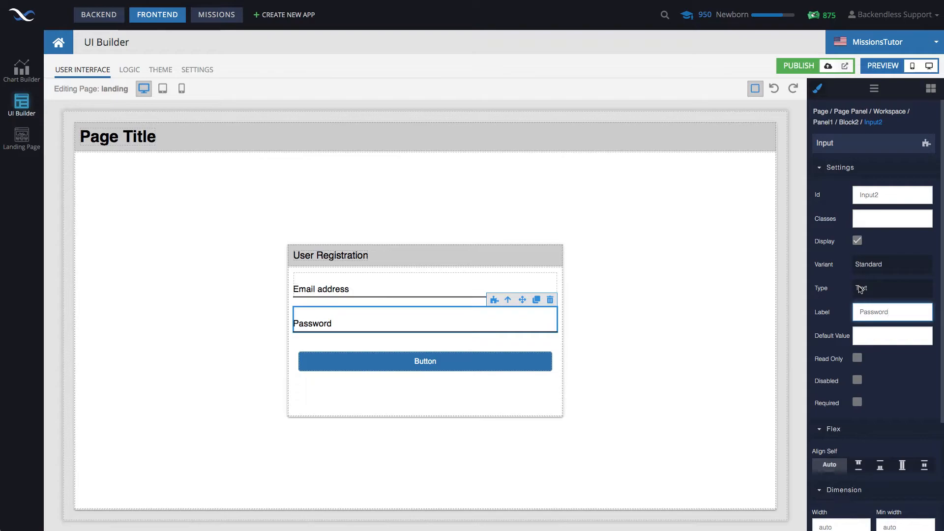
pyautogui.moveTo(842, 294)
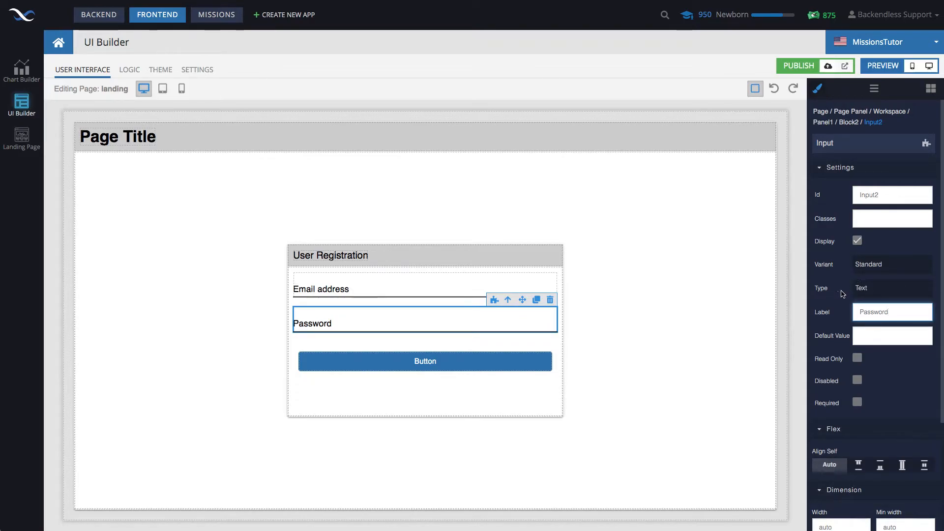
pyautogui.click(891, 288)
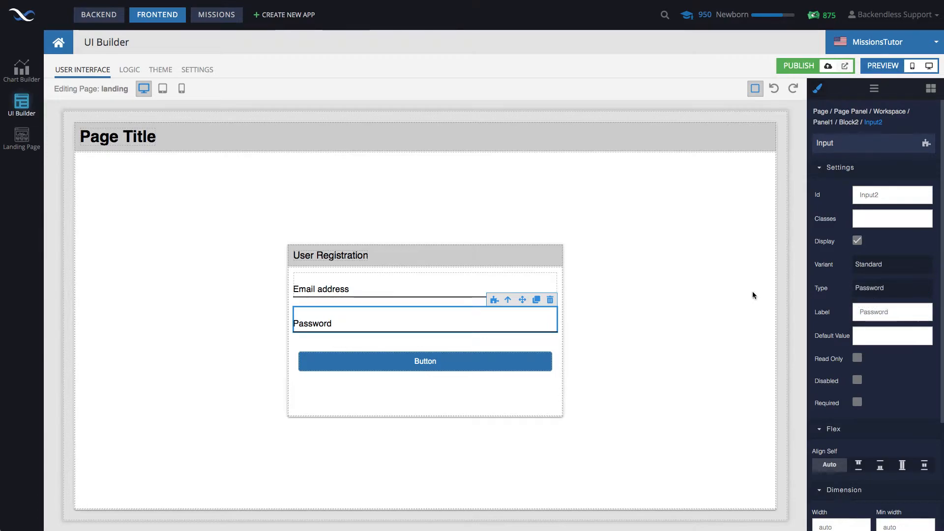
pyautogui.click(425, 361)
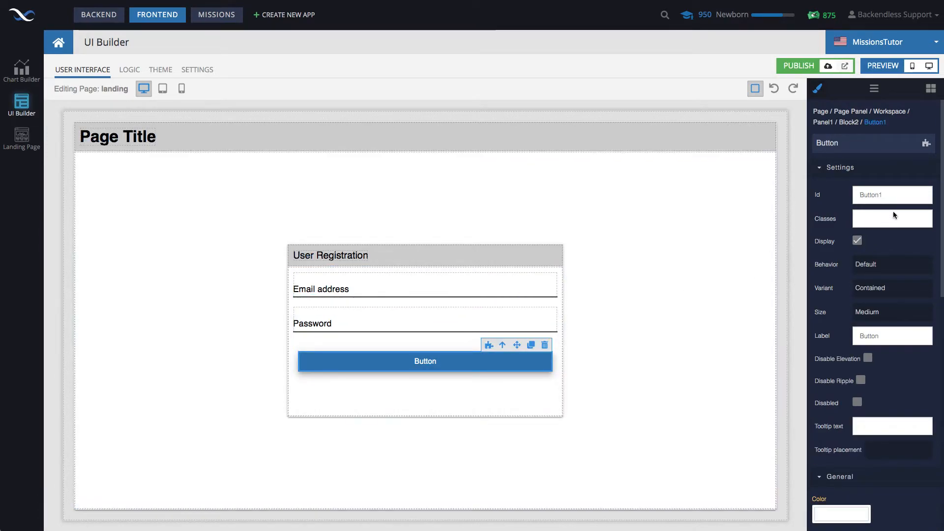
pyautogui.write('user')
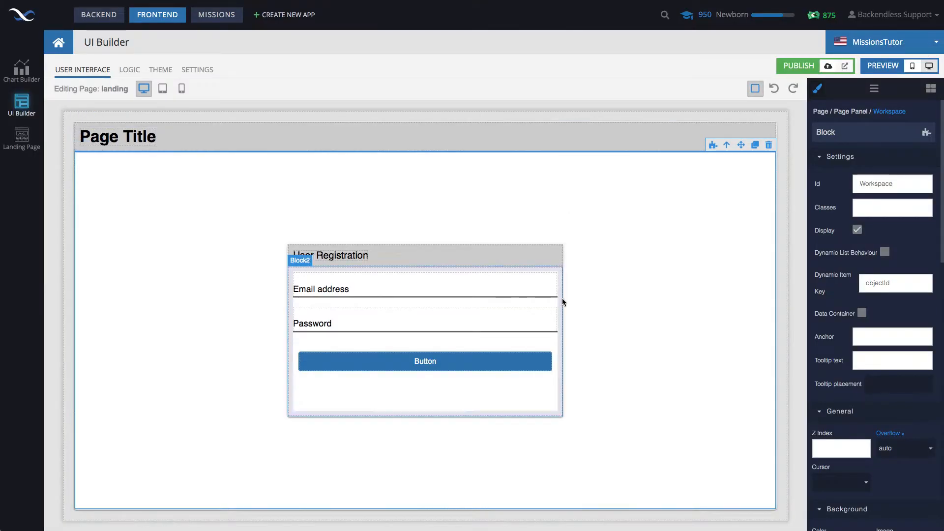
pyautogui.click(425, 289)
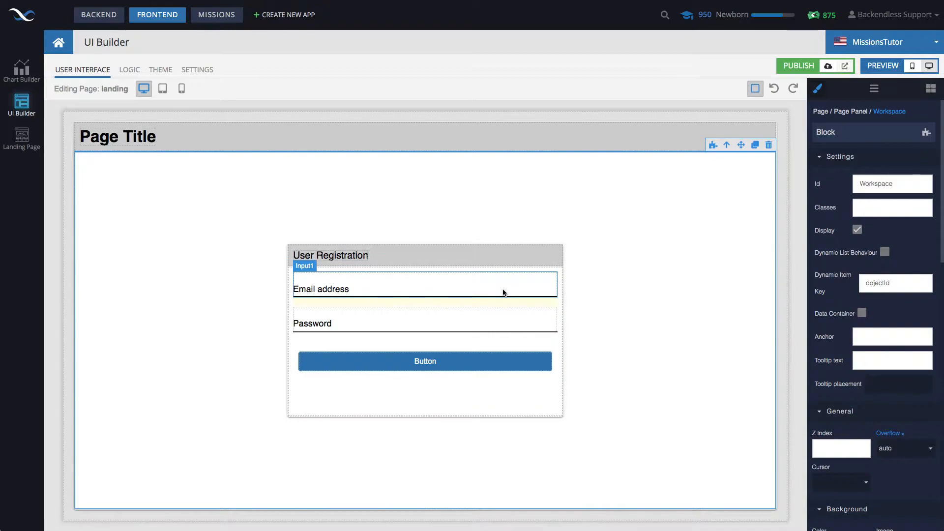
pyautogui.click(422, 288)
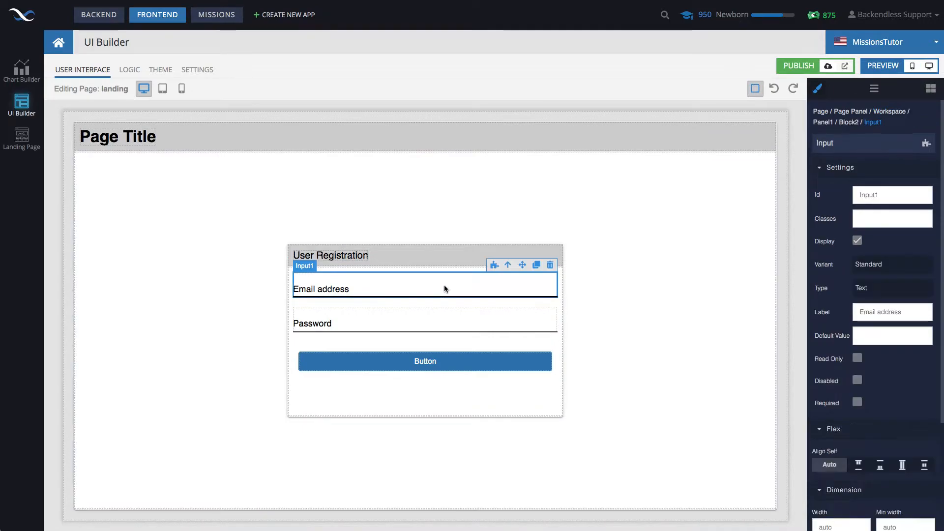
pyautogui.click(425, 322)
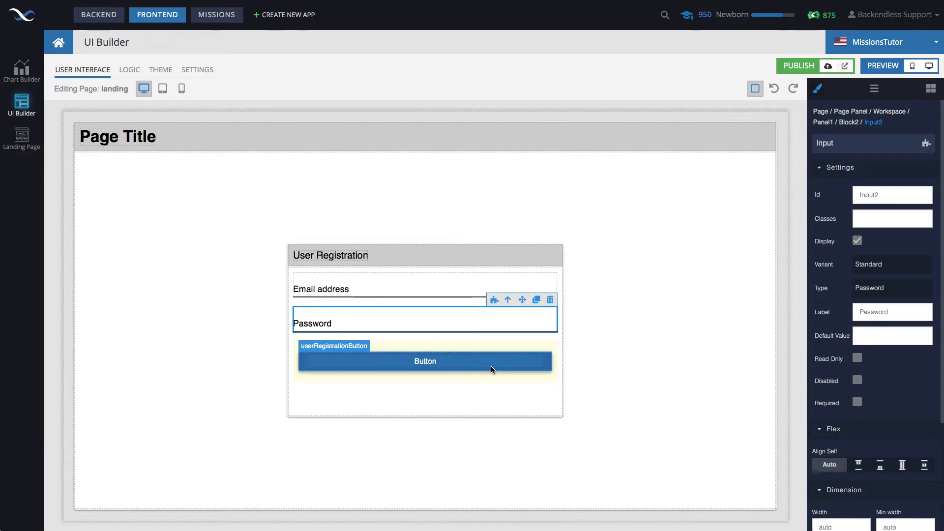
pyautogui.click(387, 288)
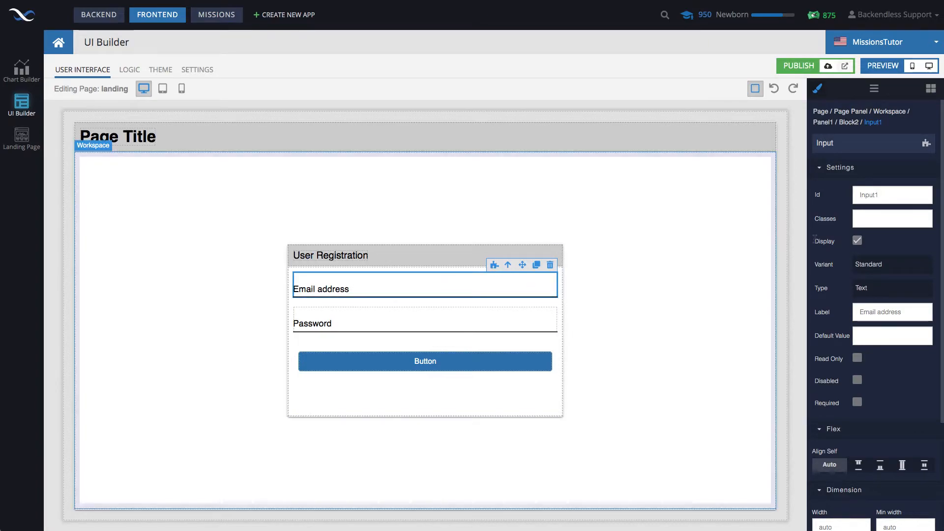
# Step: Set Input1's Id to emailAddressInput
pyautogui.click(891, 195)
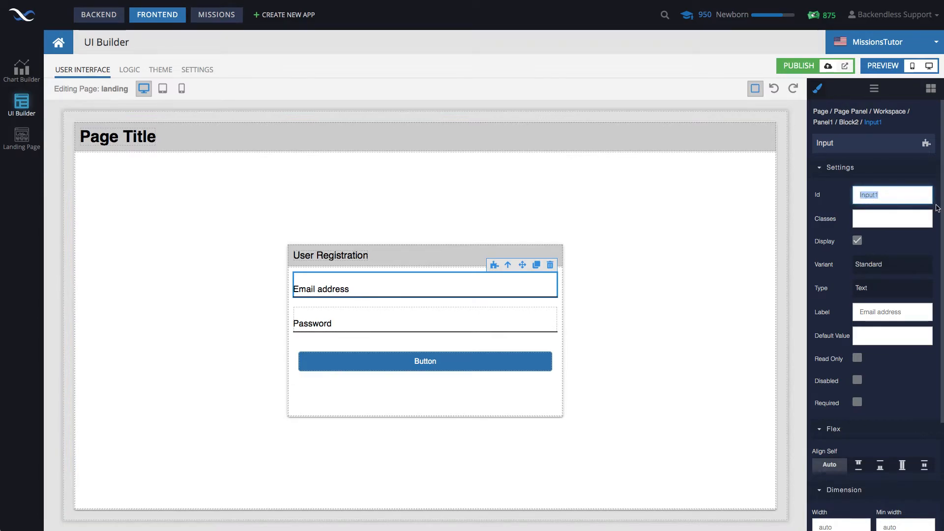
pyautogui.write('emailAddressIno')
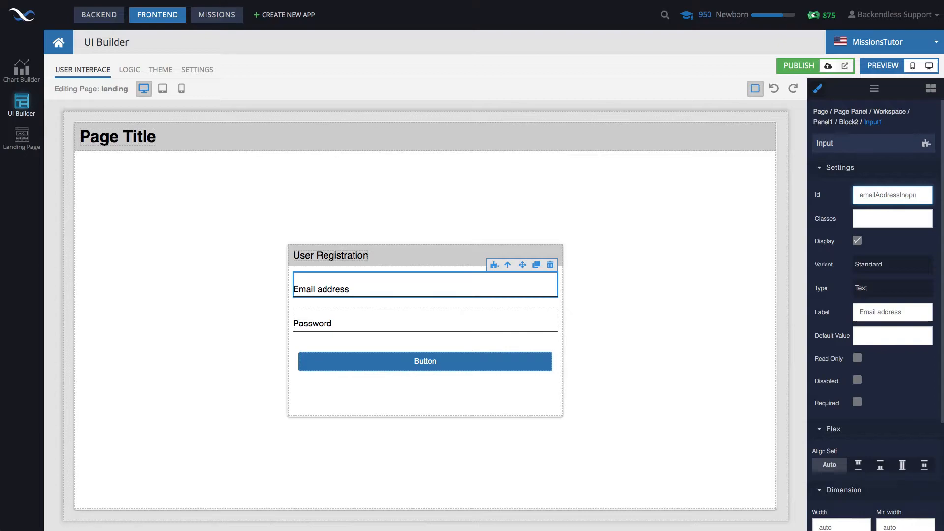
pyautogui.press('Backspace')
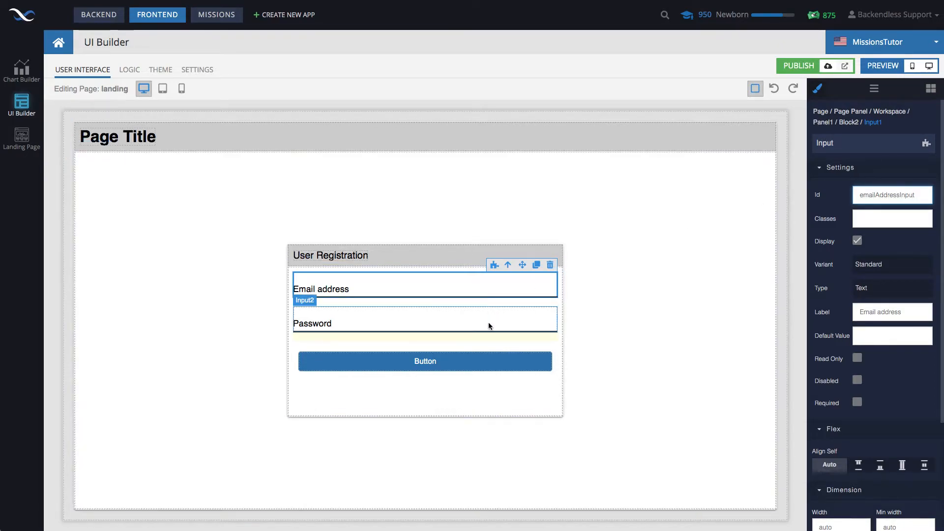
# Step: Set Input2's Id to passwordInput
pyautogui.click(424, 322)
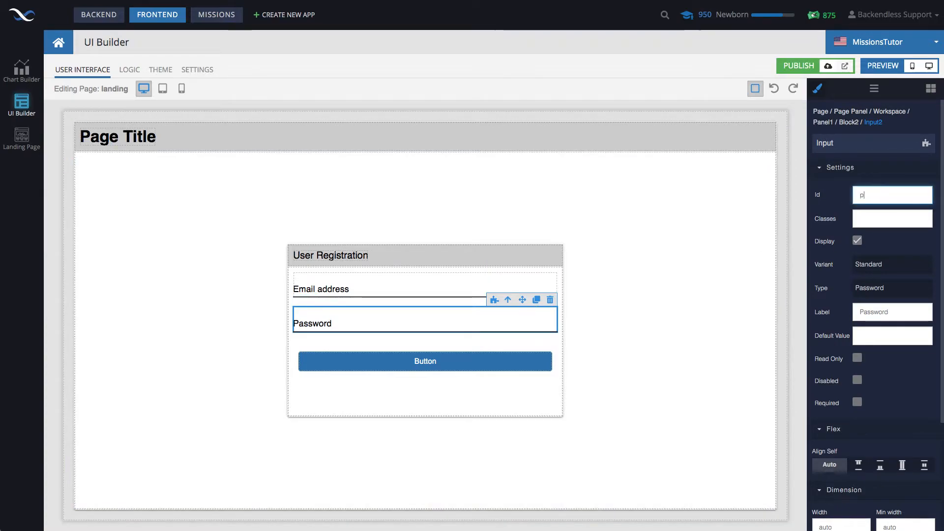
pyautogui.write('passwordInput')
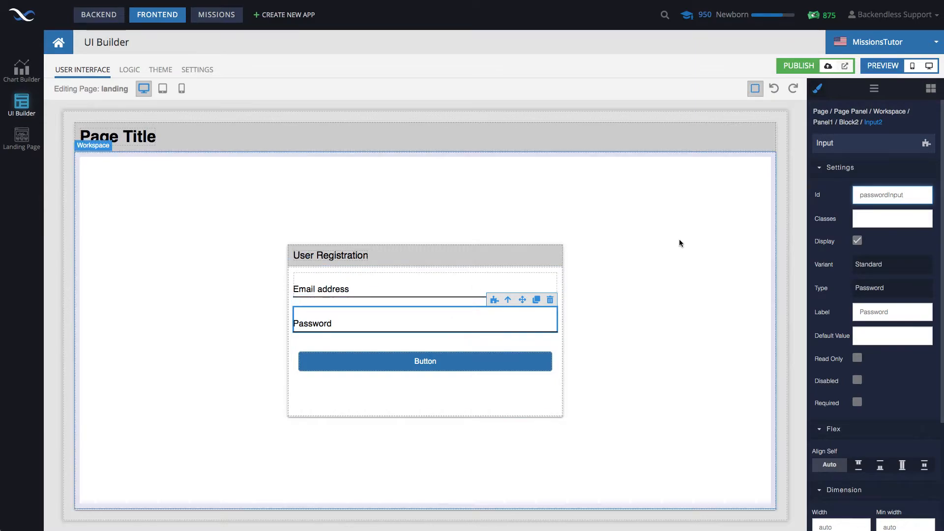
pyautogui.click(891, 195)
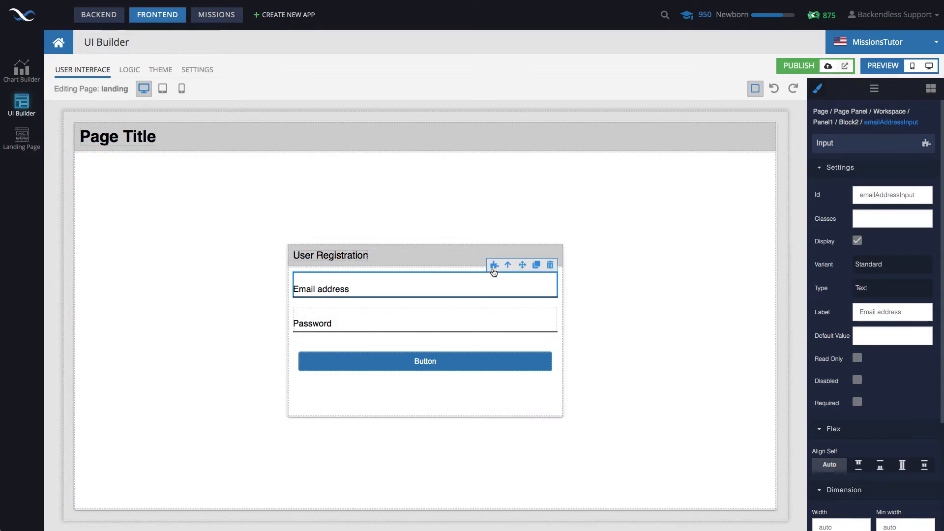
# Step: In the email input's Value Logic, bind its value to the emailAddress page data property
pyautogui.click(129, 69)
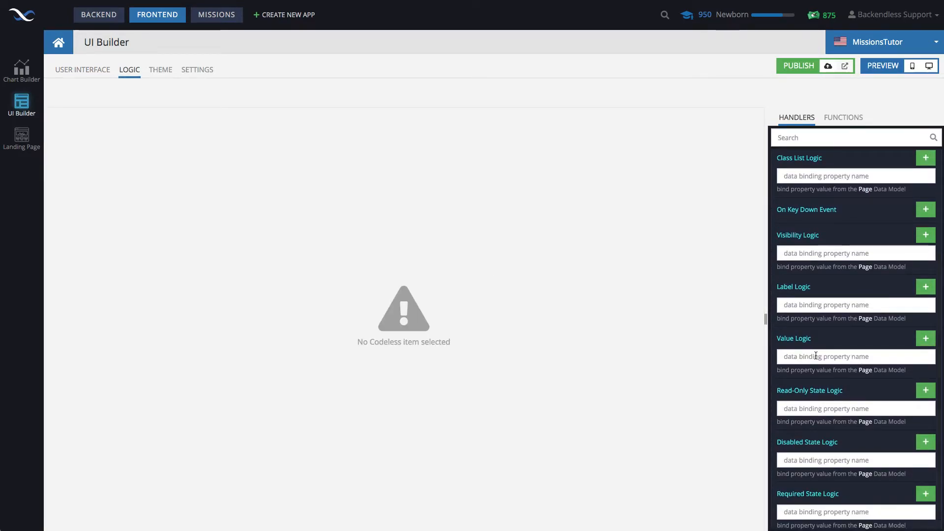
pyautogui.click(855, 356)
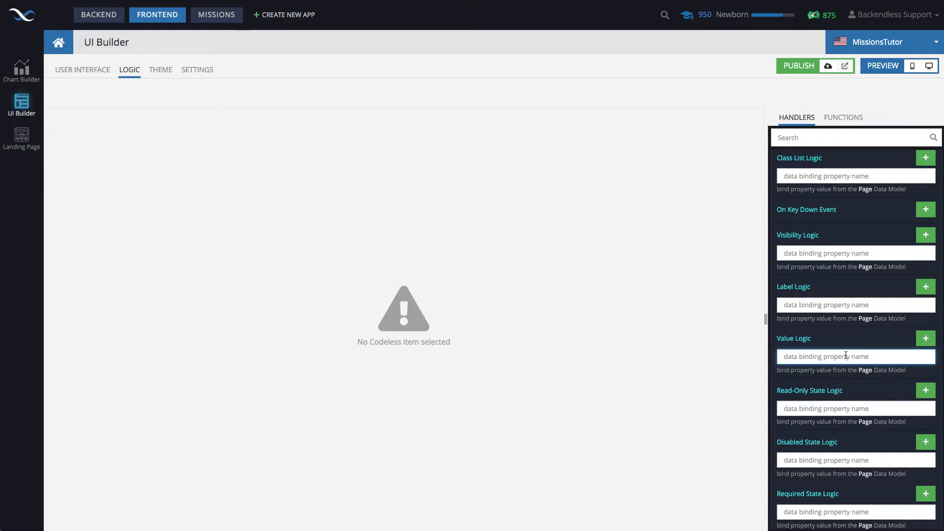
pyautogui.write('emailAddress')
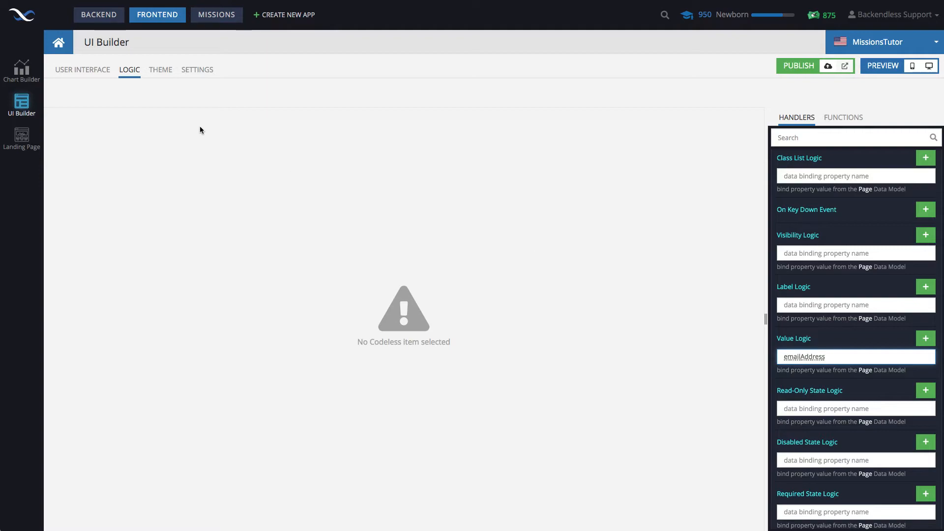
pyautogui.click(83, 68)
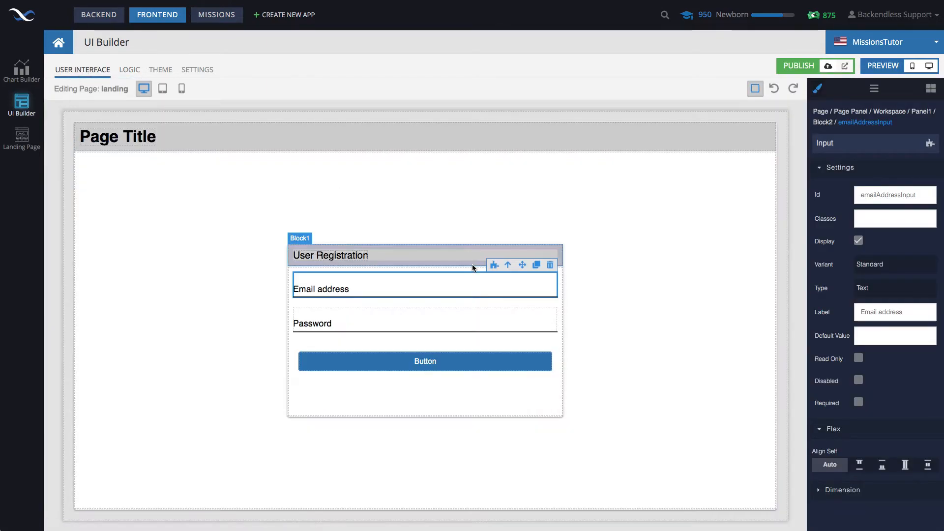
# Step: In passwordInput's Value Logic, bind its value to the password page data property
pyautogui.click(425, 318)
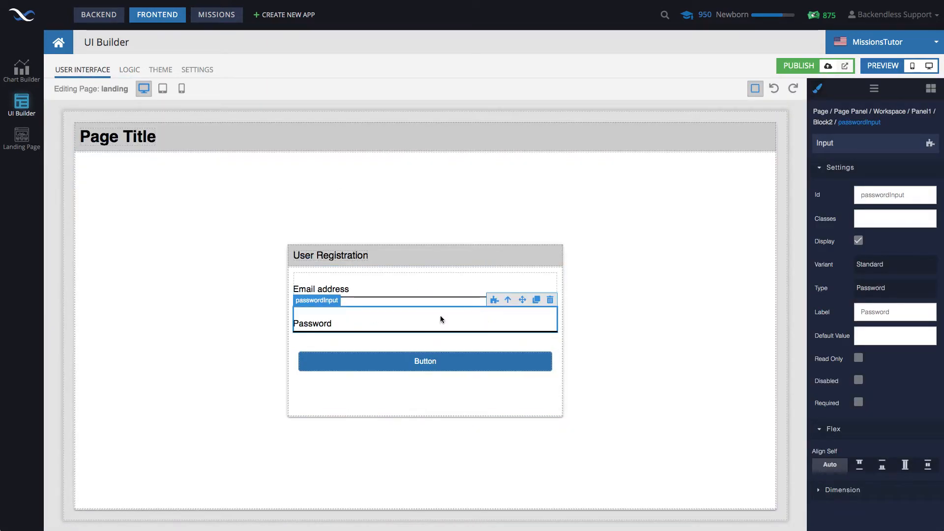
pyautogui.click(129, 69)
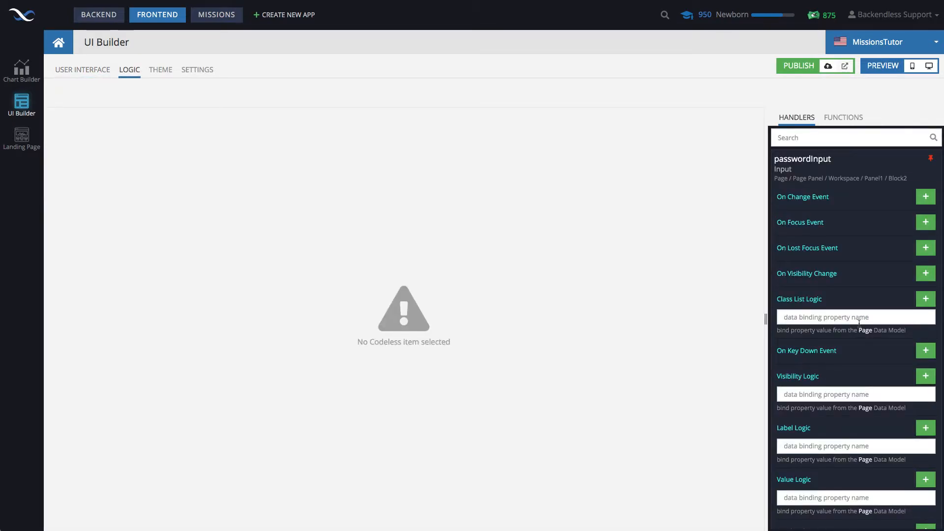
pyautogui.scroll(-3)
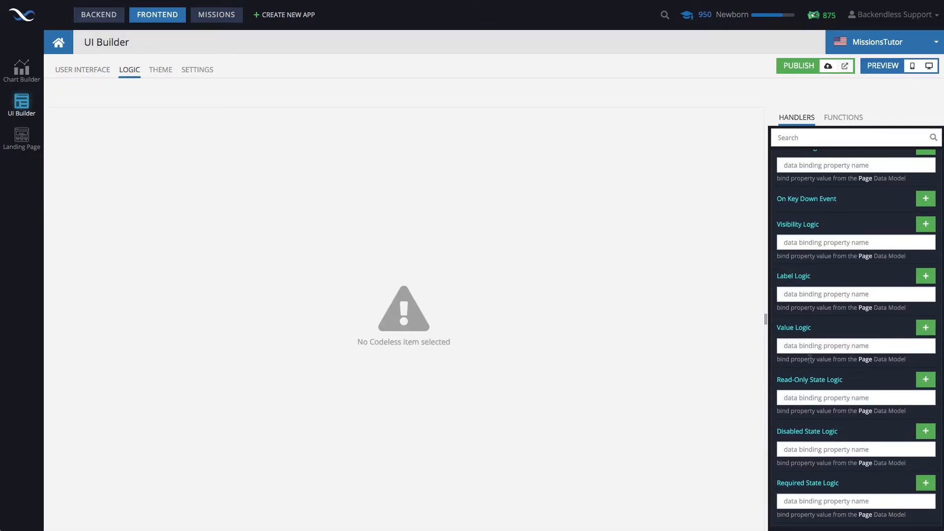
pyautogui.write('pass')
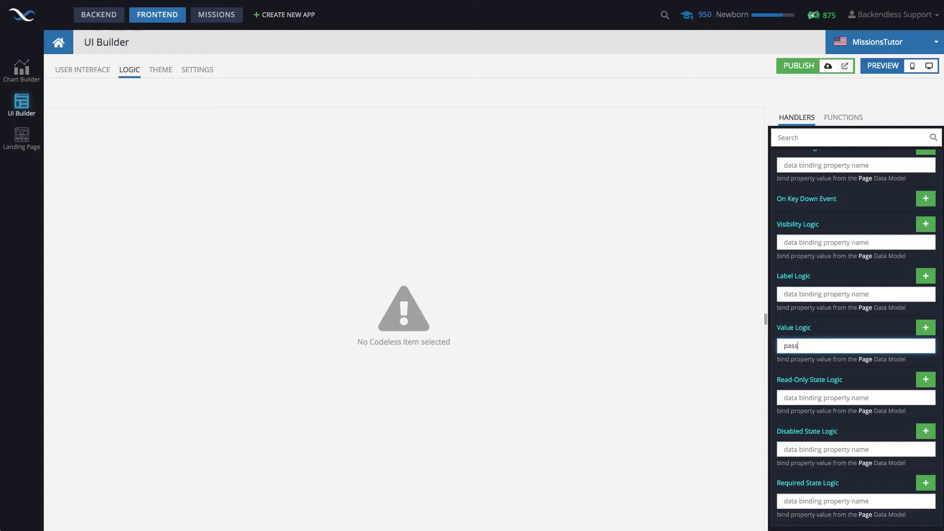
pyautogui.write('word')
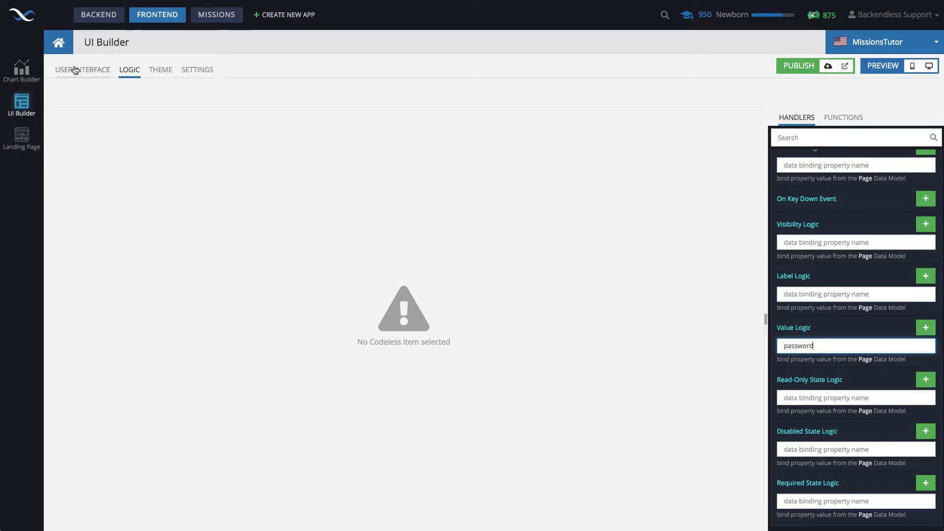
pyautogui.click(81, 69)
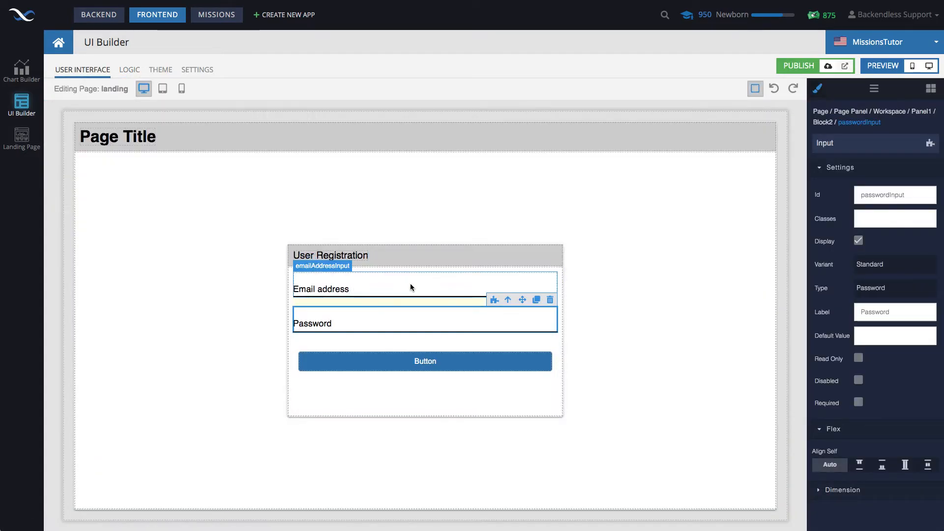
pyautogui.click(425, 319)
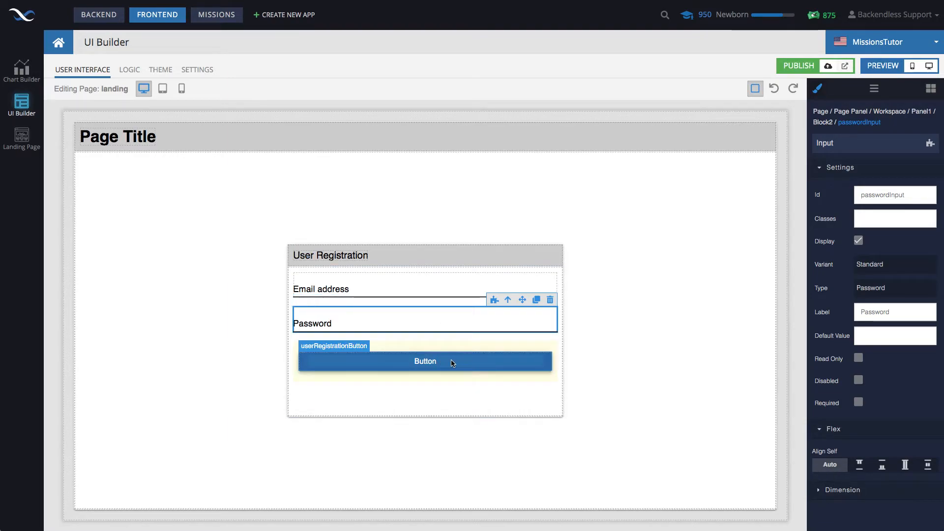
pyautogui.click(424, 361)
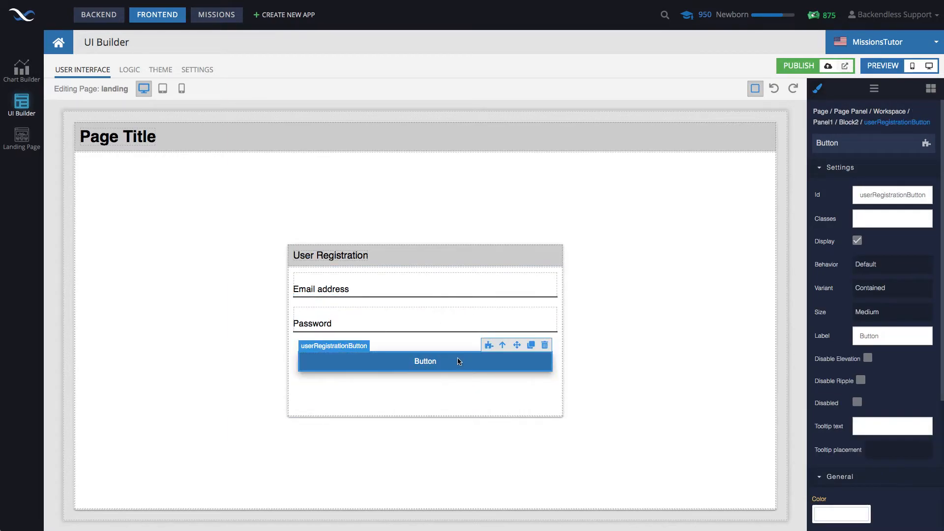
pyautogui.click(129, 69)
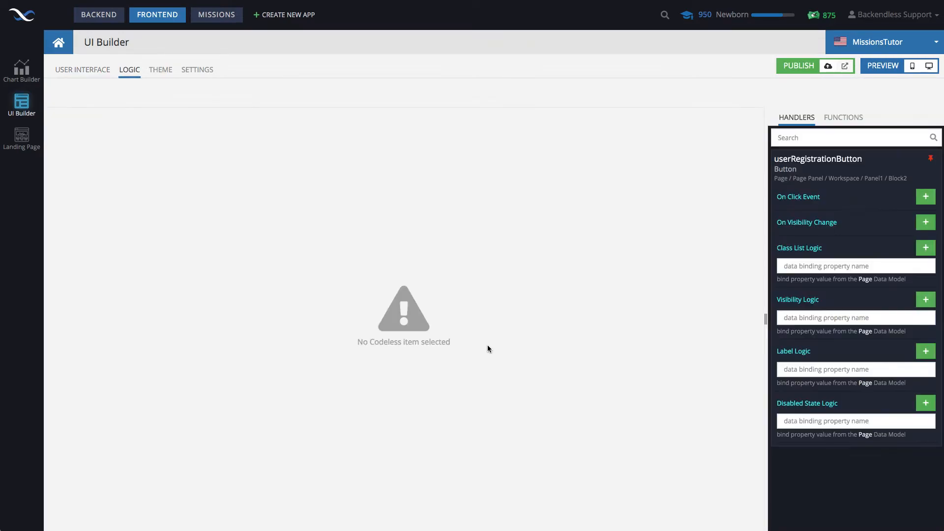
pyautogui.moveTo(926, 196)
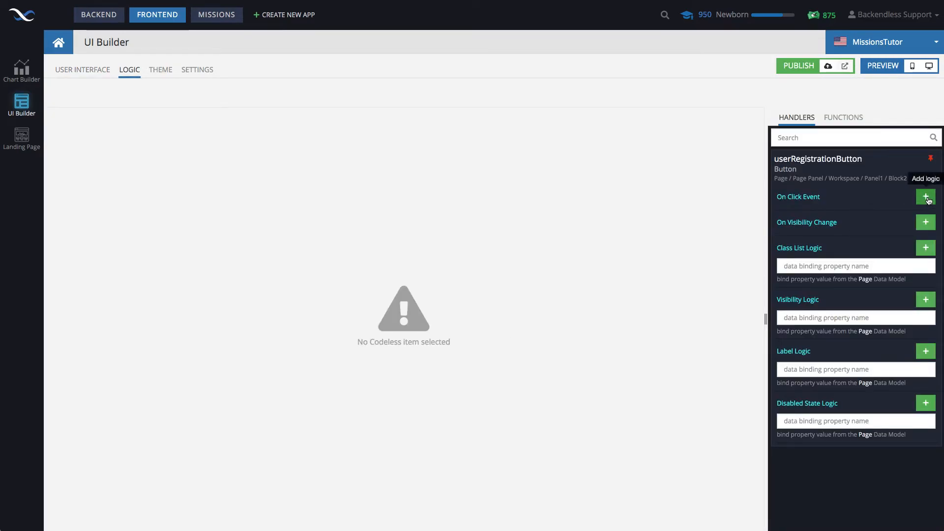
pyautogui.click(925, 196)
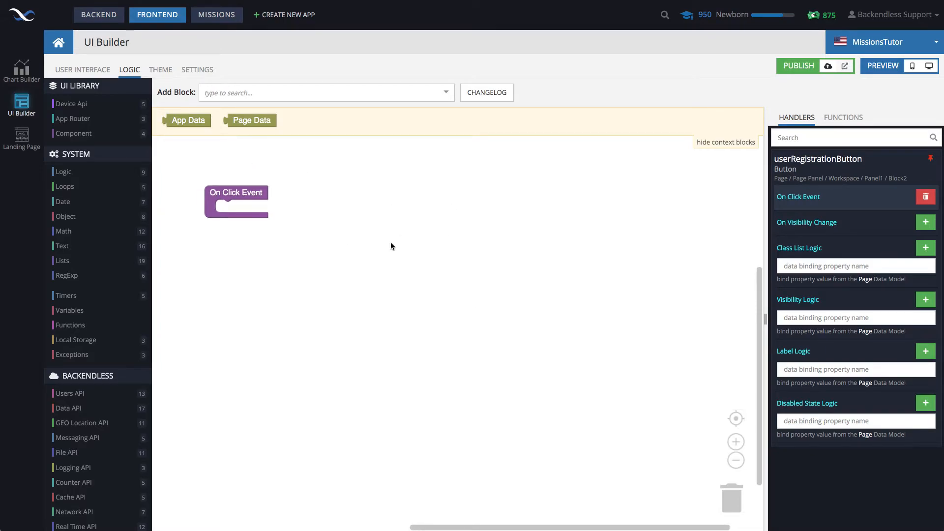
pyautogui.moveTo(437, 256)
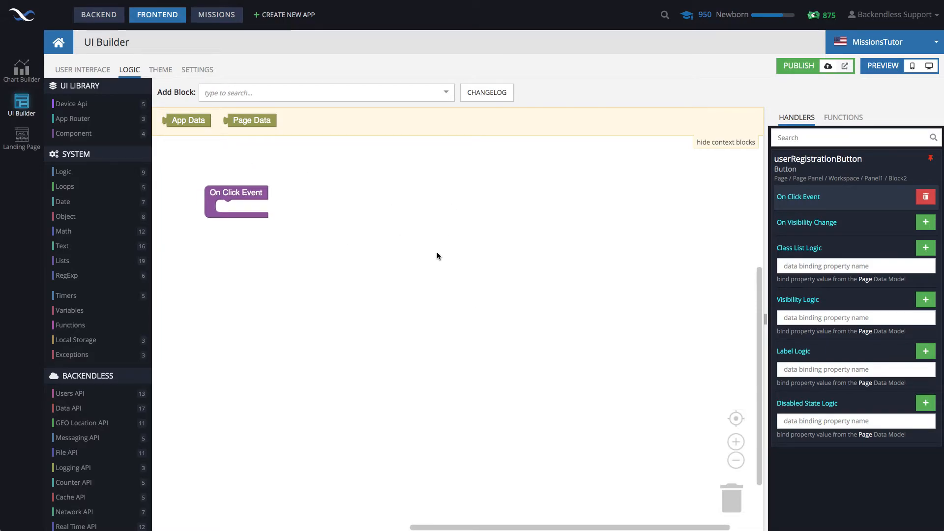
pyautogui.moveTo(264, 234)
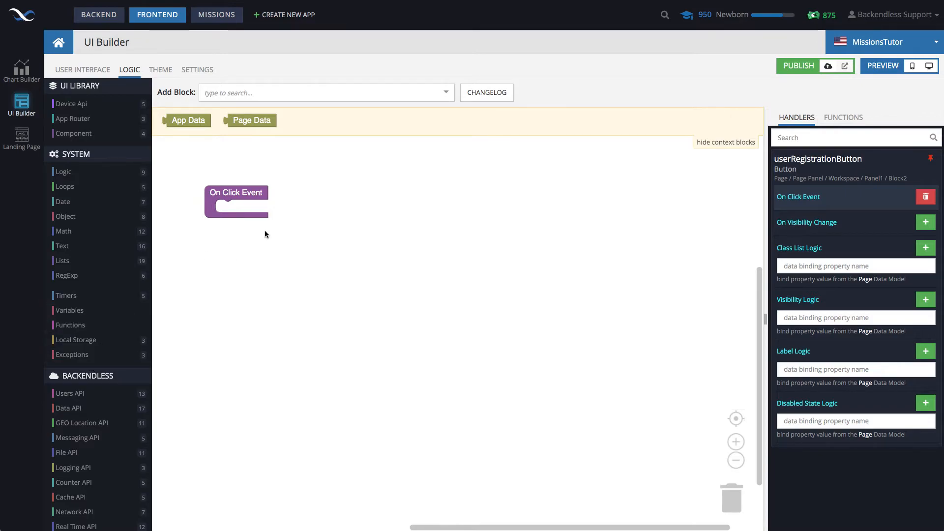
pyautogui.moveTo(266, 307)
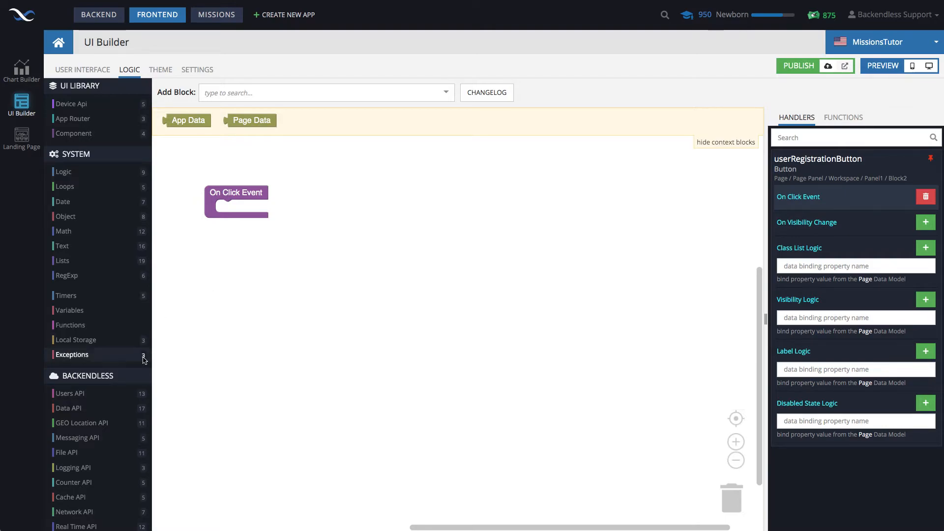
pyautogui.moveTo(114, 287)
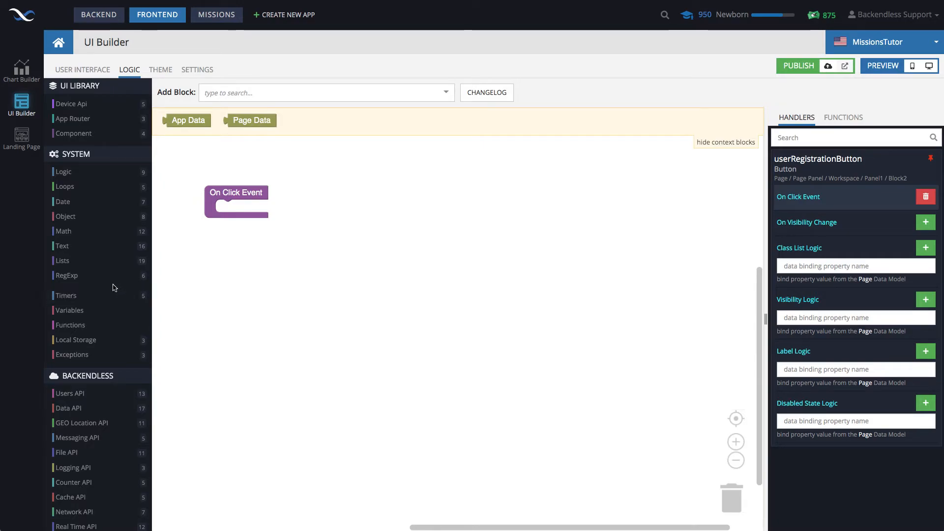
# Step: Wire Register User into On Click with Page Data emailAddress as email and password as password
pyautogui.scroll(-3)
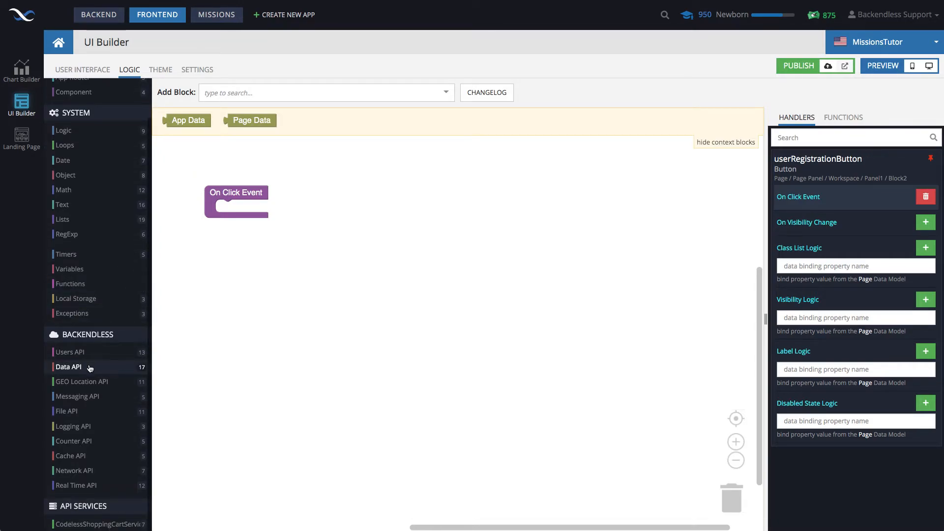
pyautogui.moveTo(71, 347)
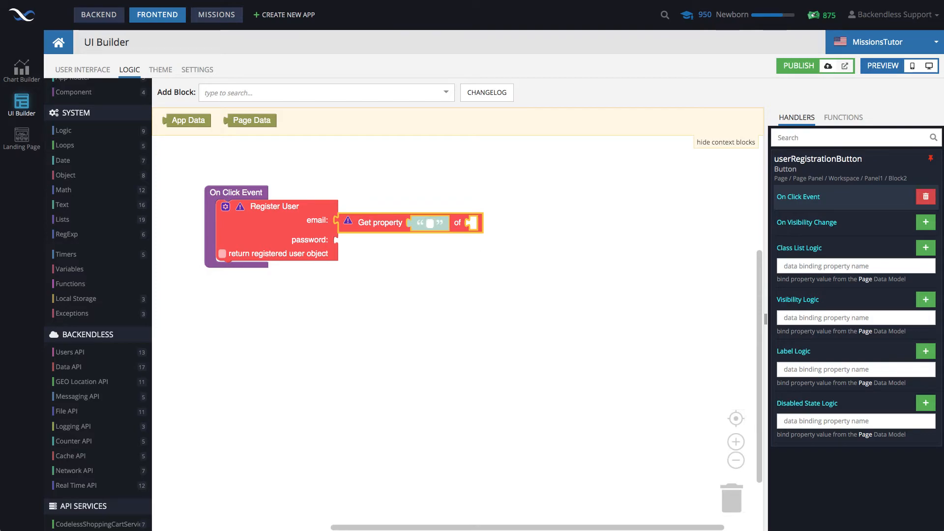
pyautogui.write('emailAddress')
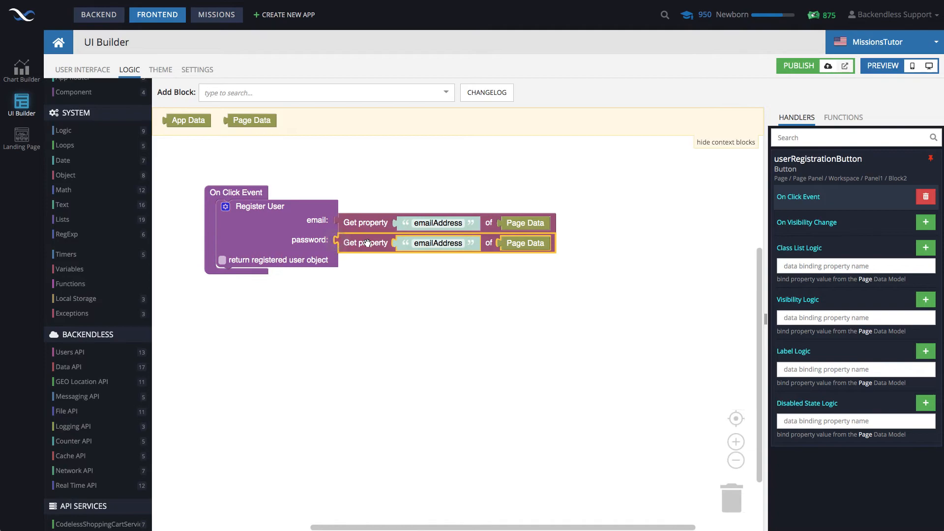
pyautogui.write('password')
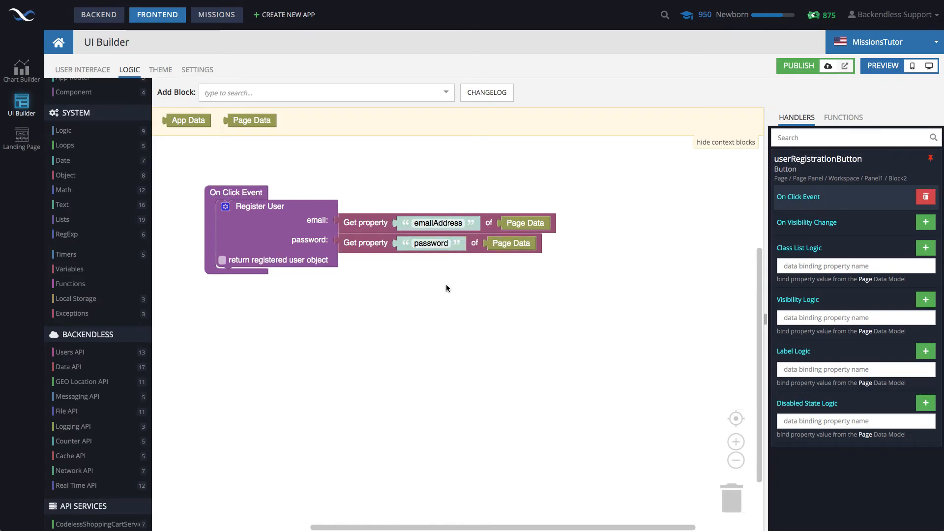
pyautogui.moveTo(403, 280)
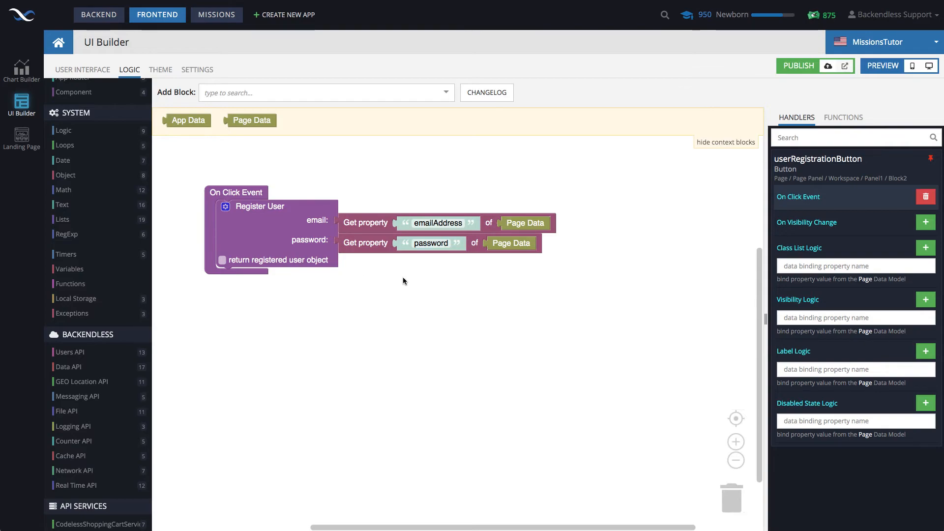
pyautogui.moveTo(458, 274)
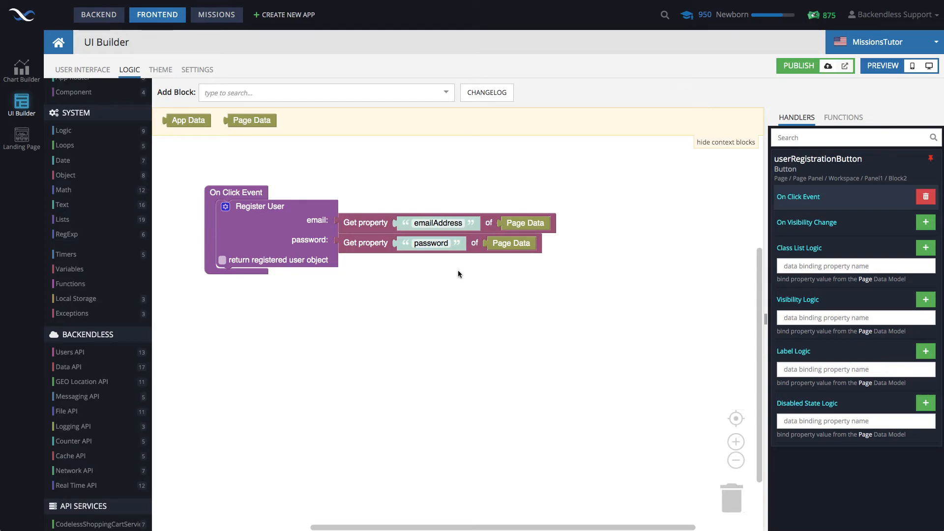
pyautogui.moveTo(490, 308)
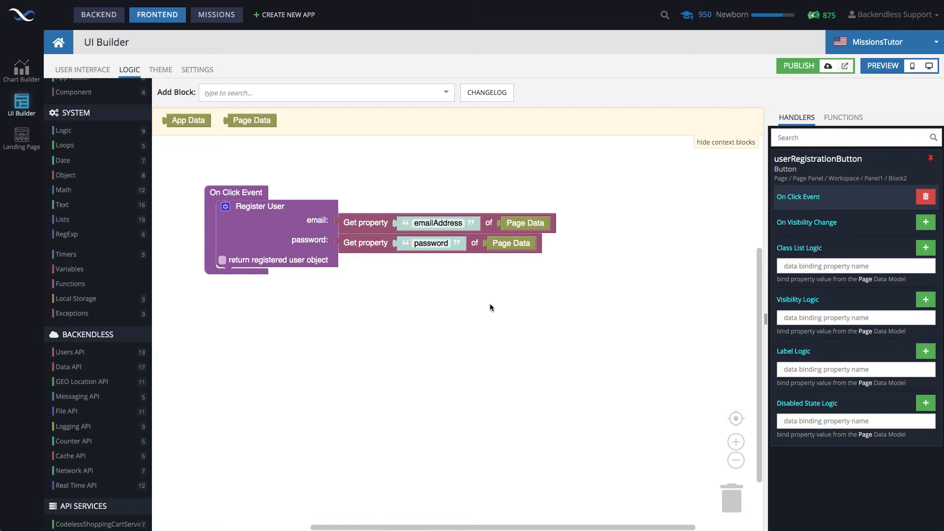
pyautogui.moveTo(341, 253)
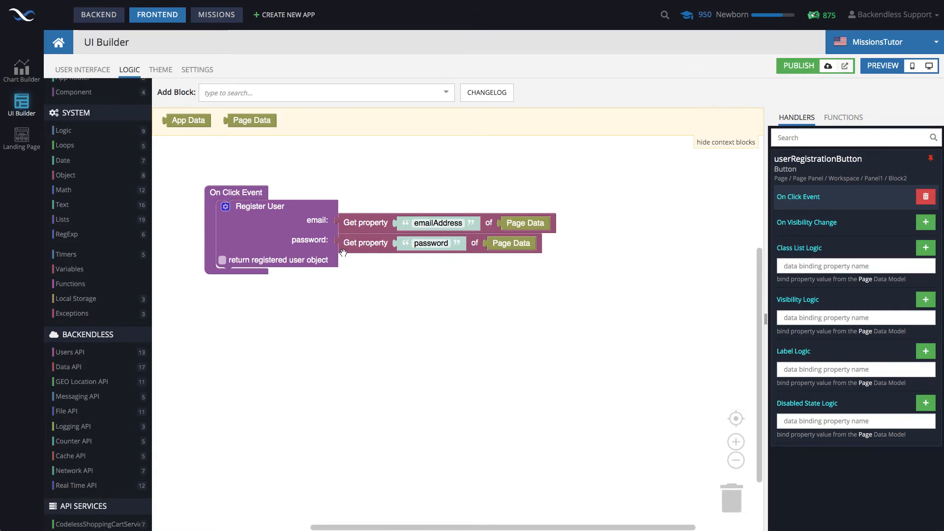
pyautogui.moveTo(322, 301)
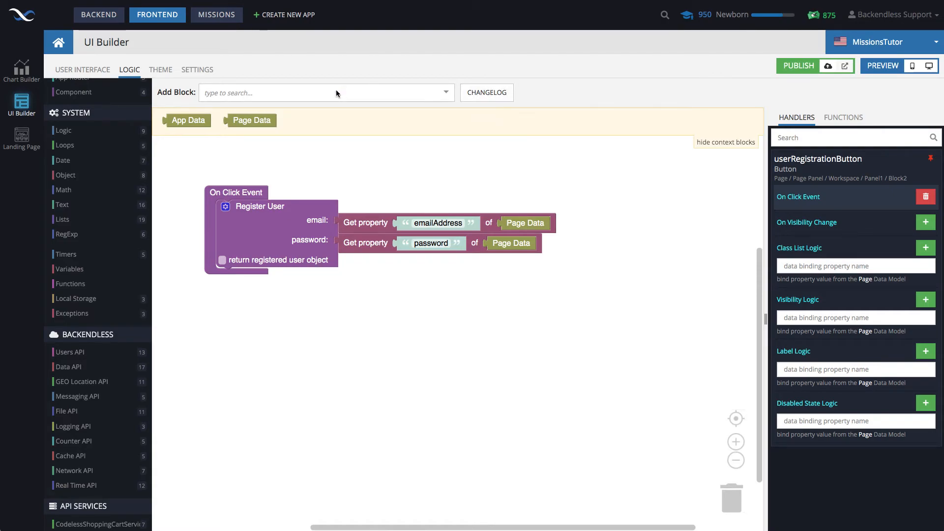
pyautogui.click(82, 69)
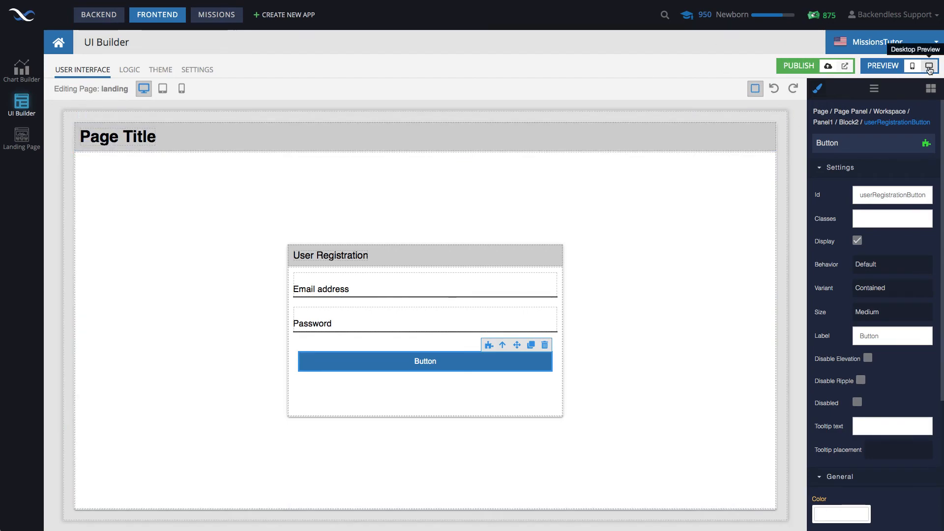
pyautogui.click(929, 66)
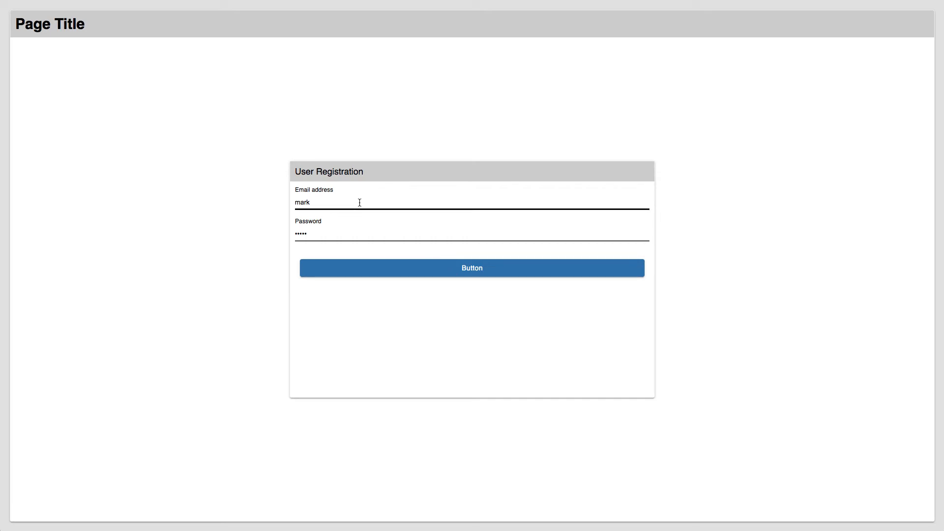
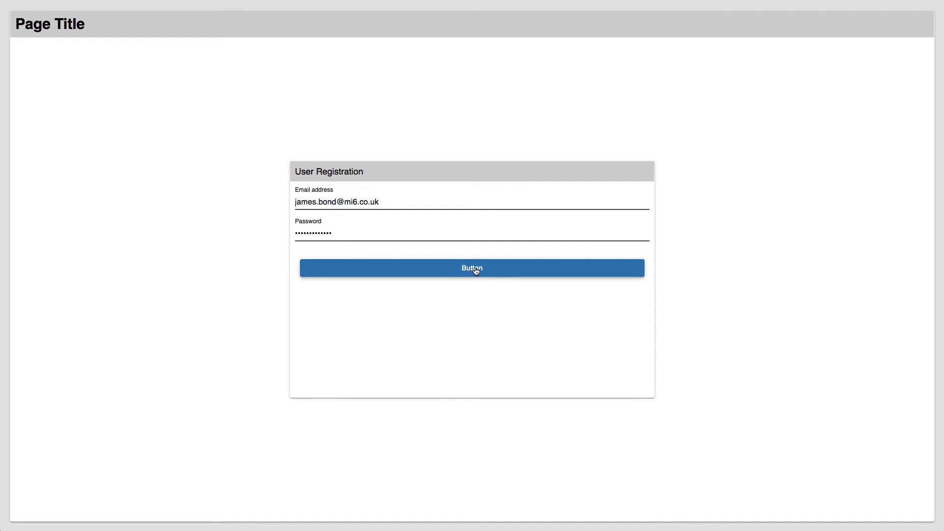
pyautogui.click(471, 267)
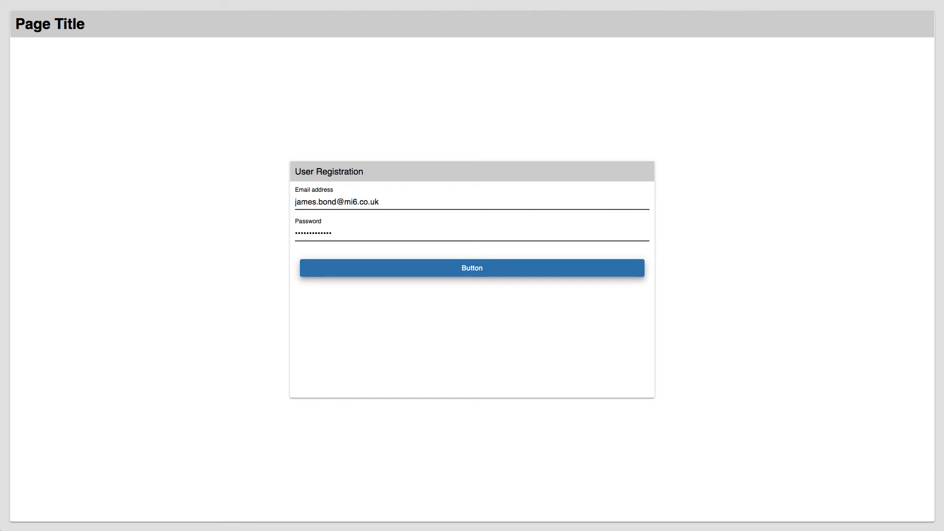
pyautogui.click(471, 267)
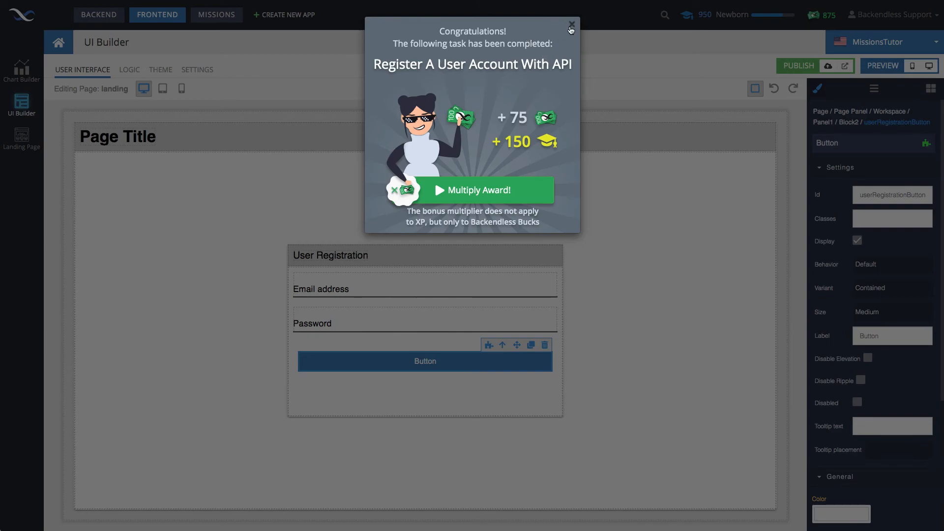
# Step: Dismiss the task-completed notice and view the app's stored data in Backend
pyautogui.click(98, 15)
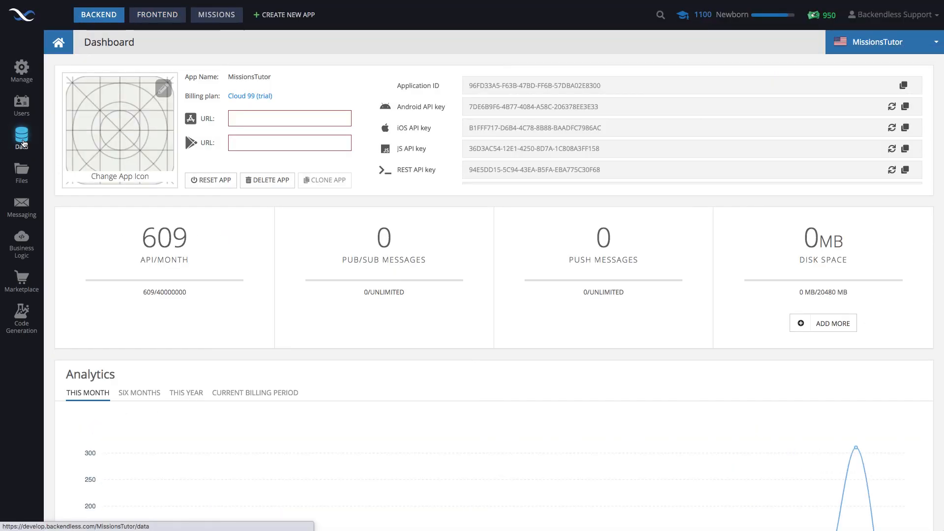
pyautogui.click(21, 138)
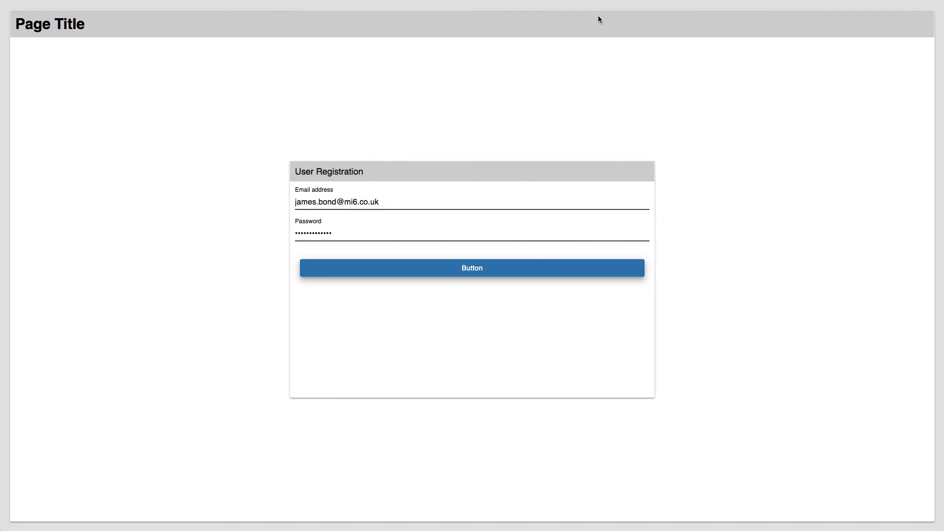
# Step: Back in the builder, select userRegistrationButton and retype its label, so far 'Regi'
pyautogui.click(157, 15)
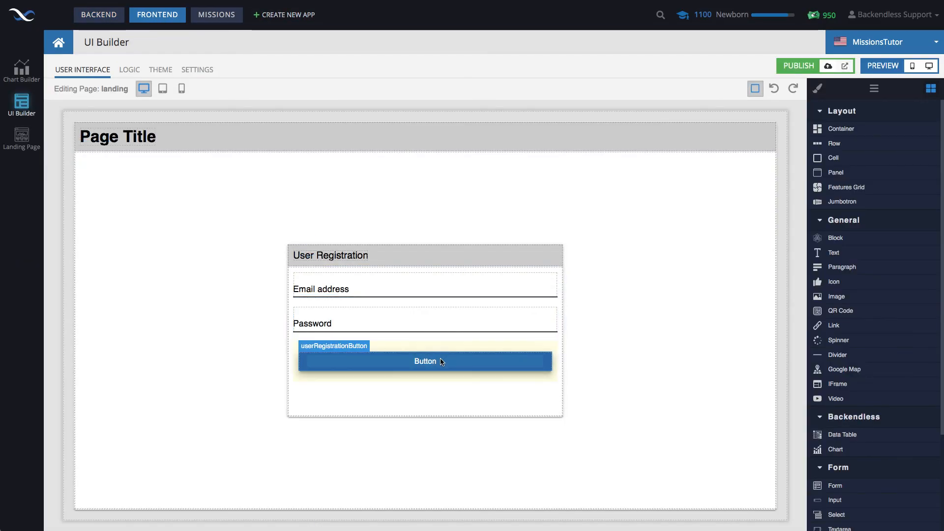
pyautogui.click(424, 361)
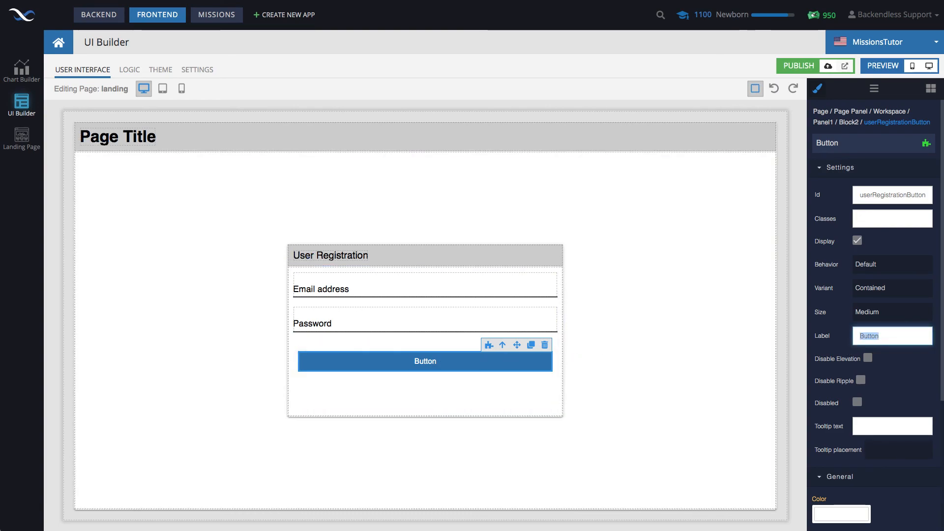
pyautogui.write('Regi')
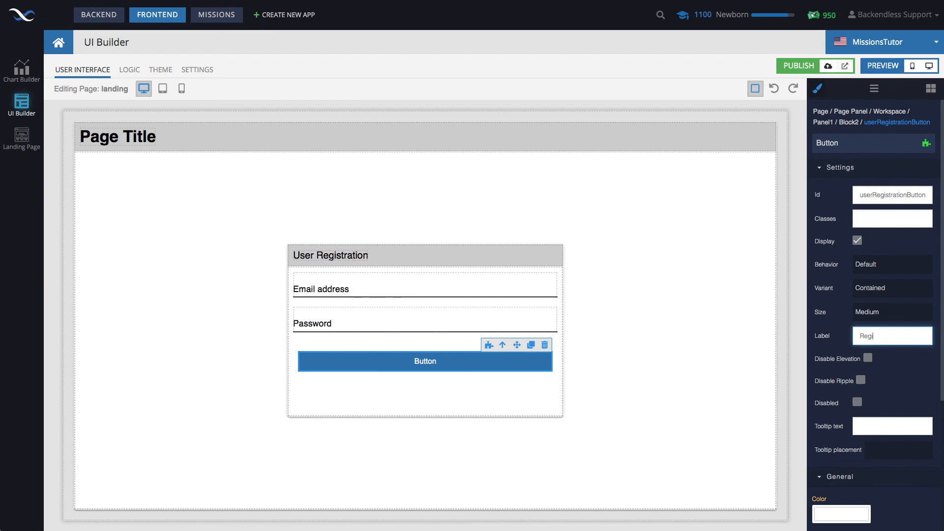